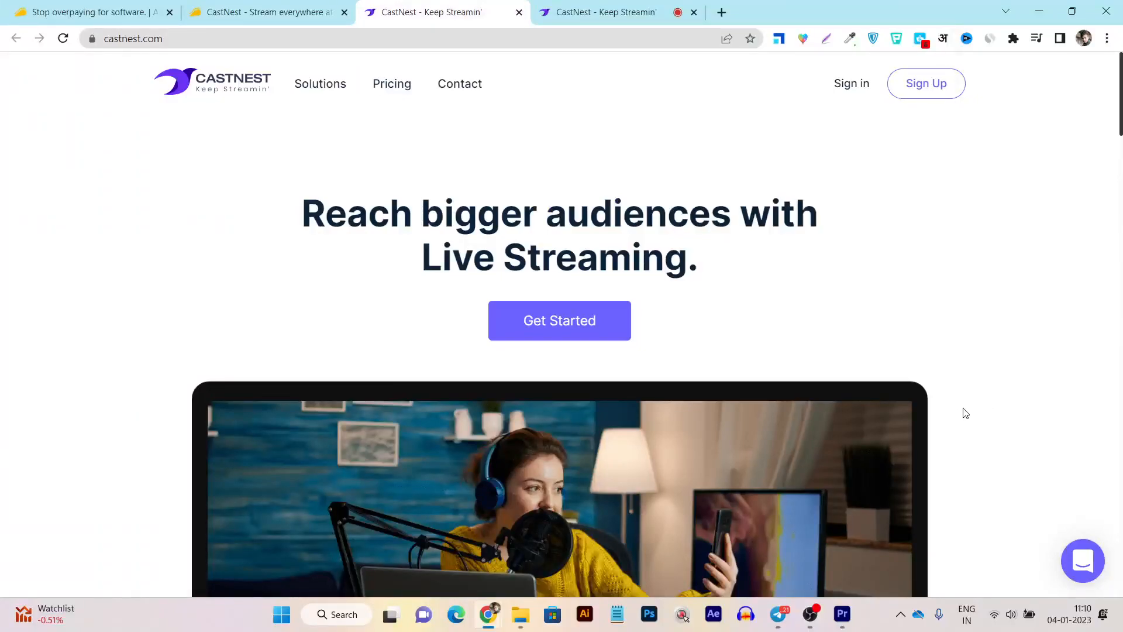
mouse_move(772, 396)
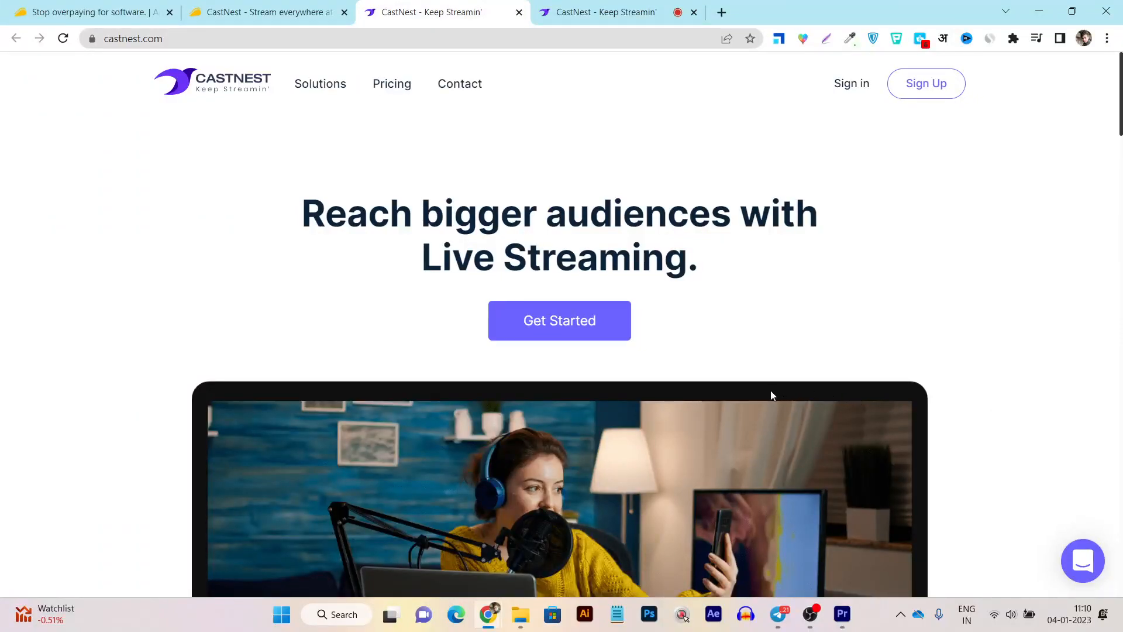
mouse_move(243, 100)
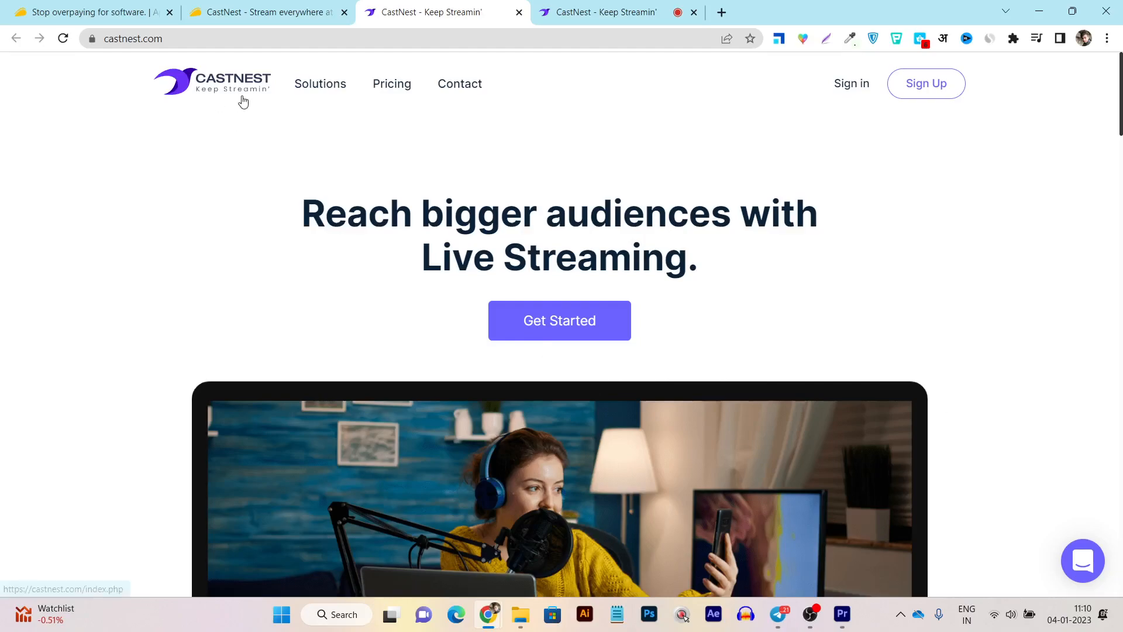
mouse_move(244, 101)
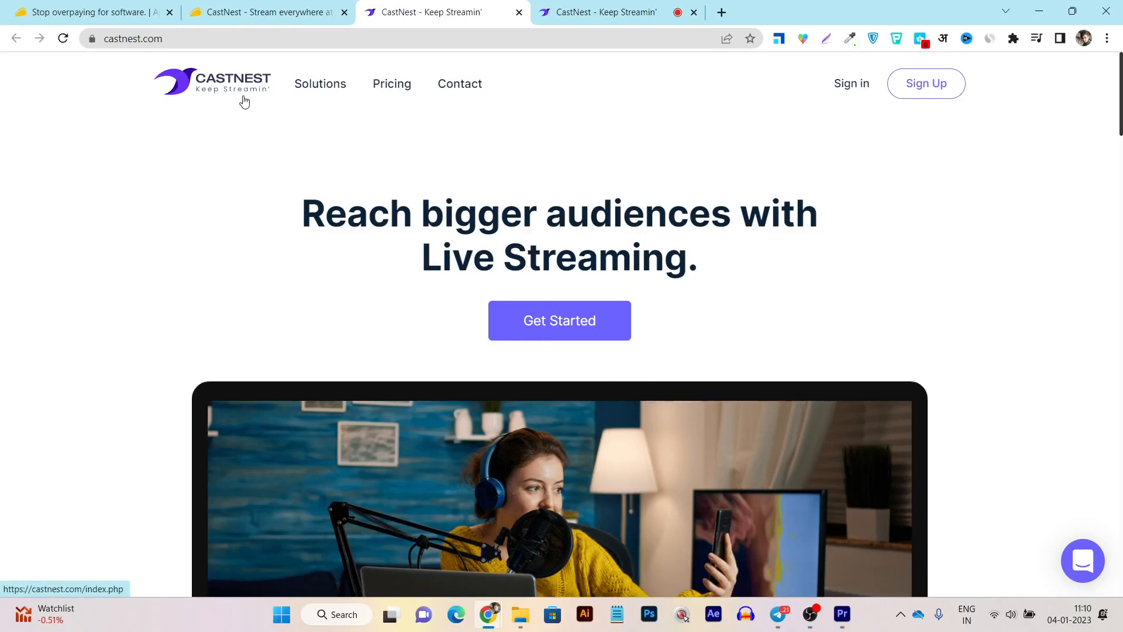
mouse_move(217, 105)
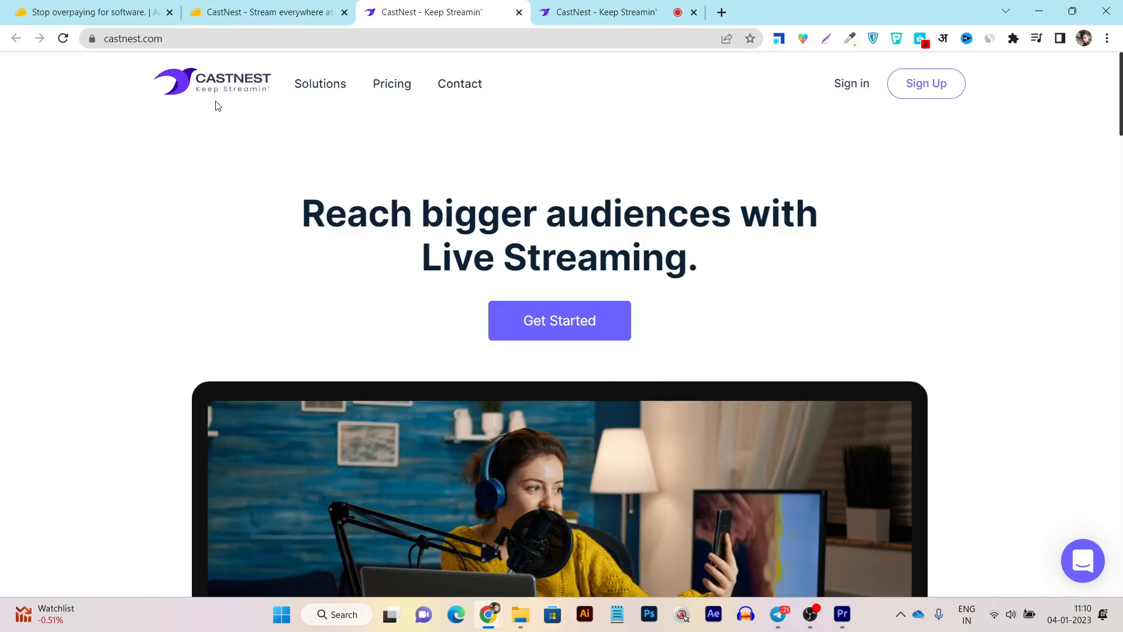
- Scroll the homepage down to the multistreaming, video monetization and analytics features
scroll(down, 3)
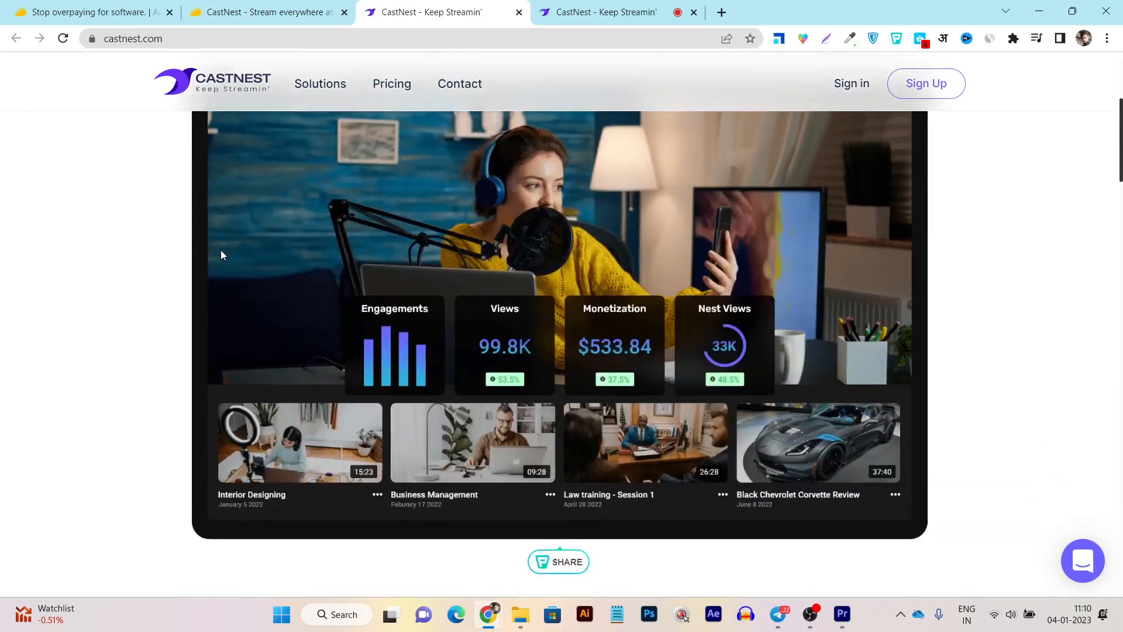
scroll(down, 3)
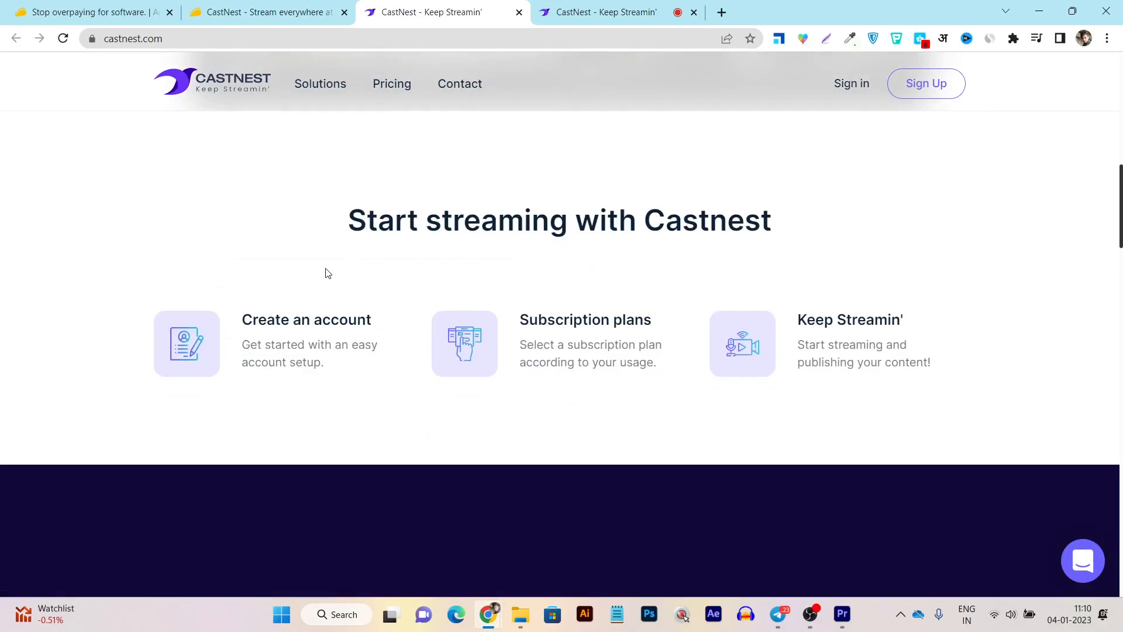
mouse_move(549, 249)
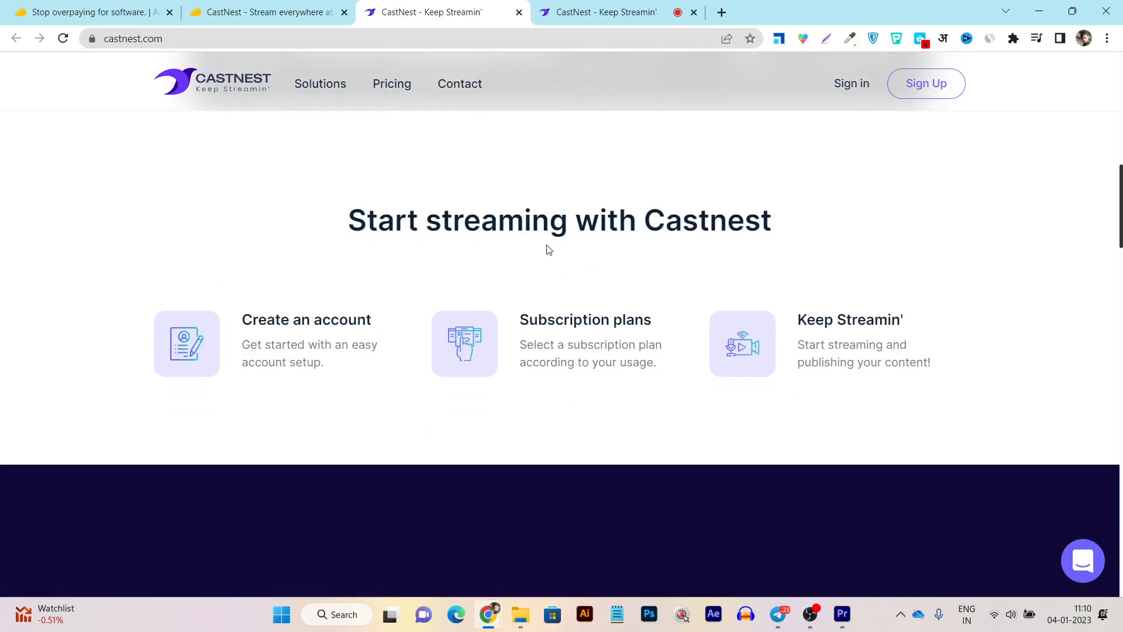
scroll(down, 3)
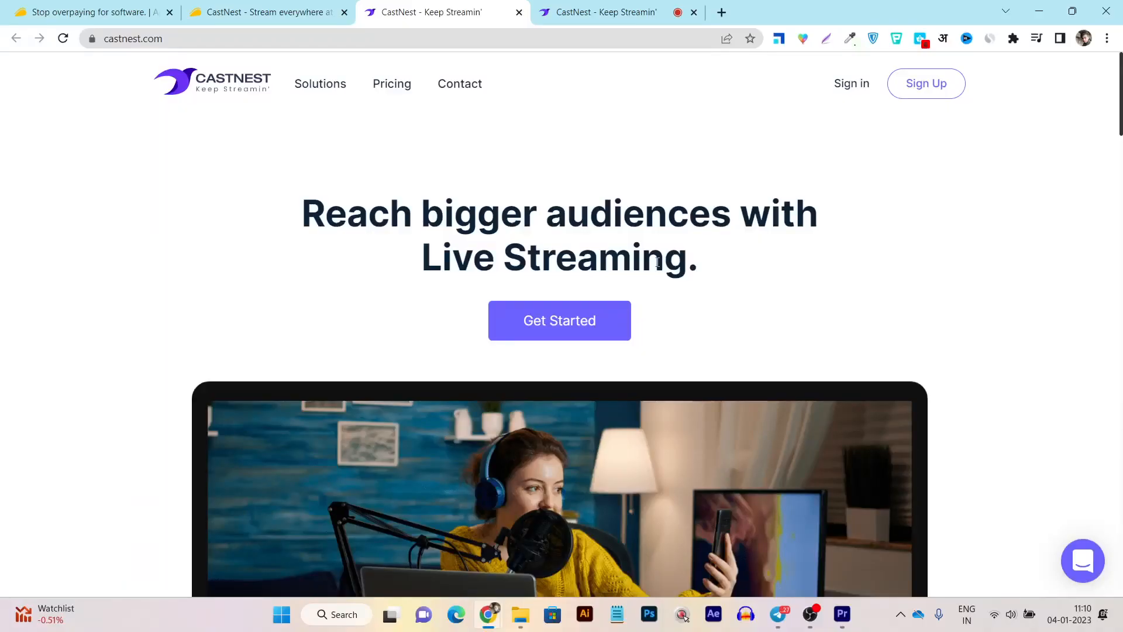
scroll(down, 3)
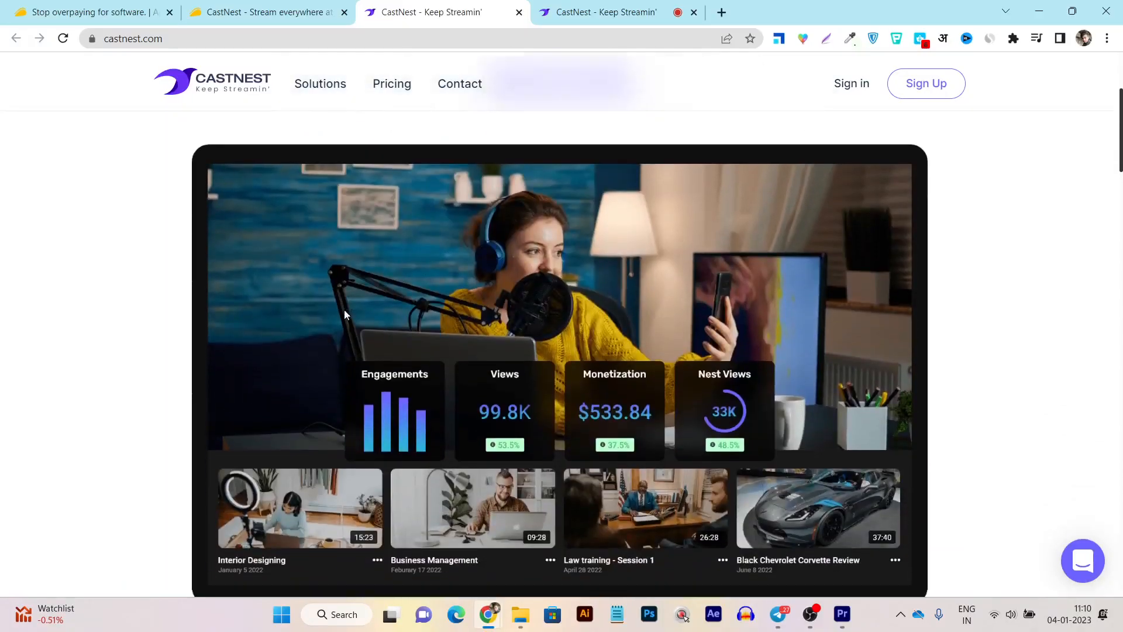
scroll(down, 3)
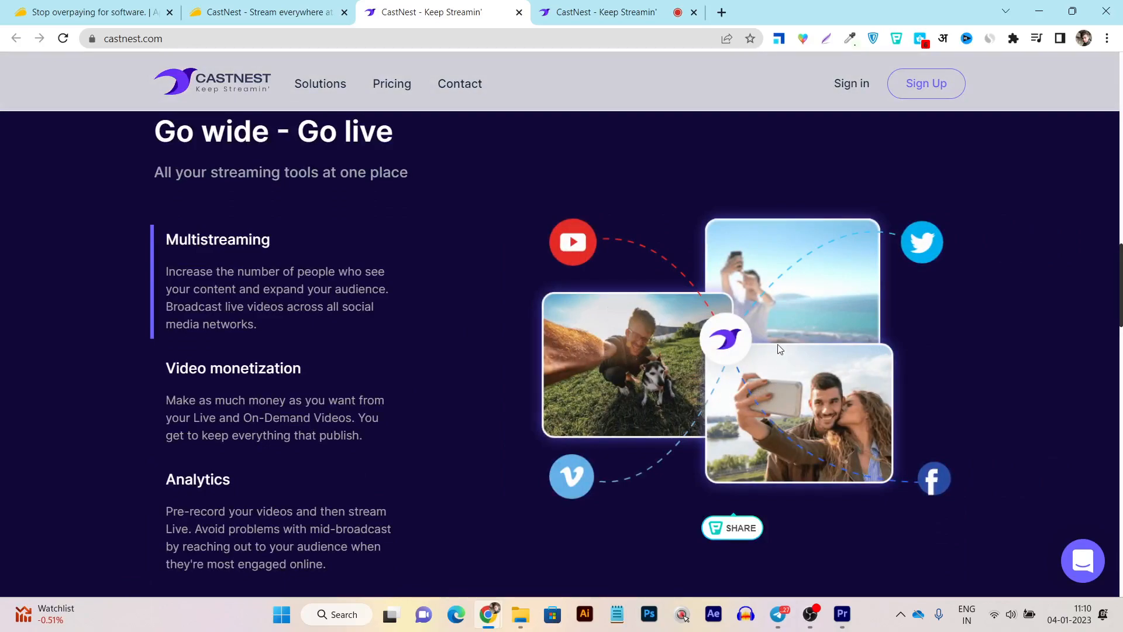
mouse_move(587, 266)
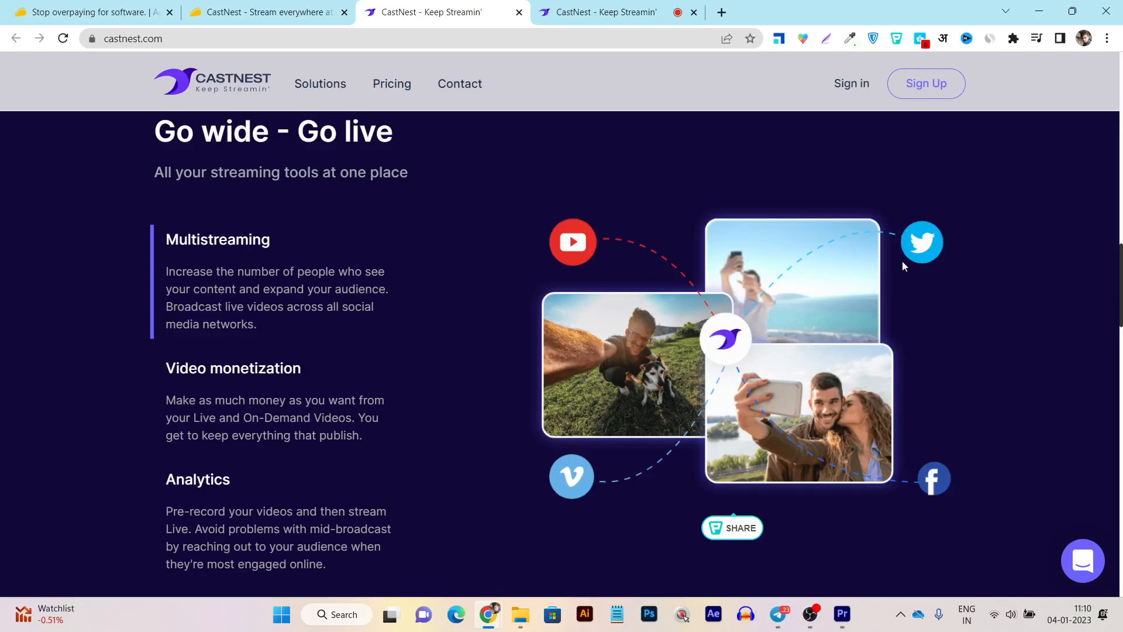
mouse_move(573, 506)
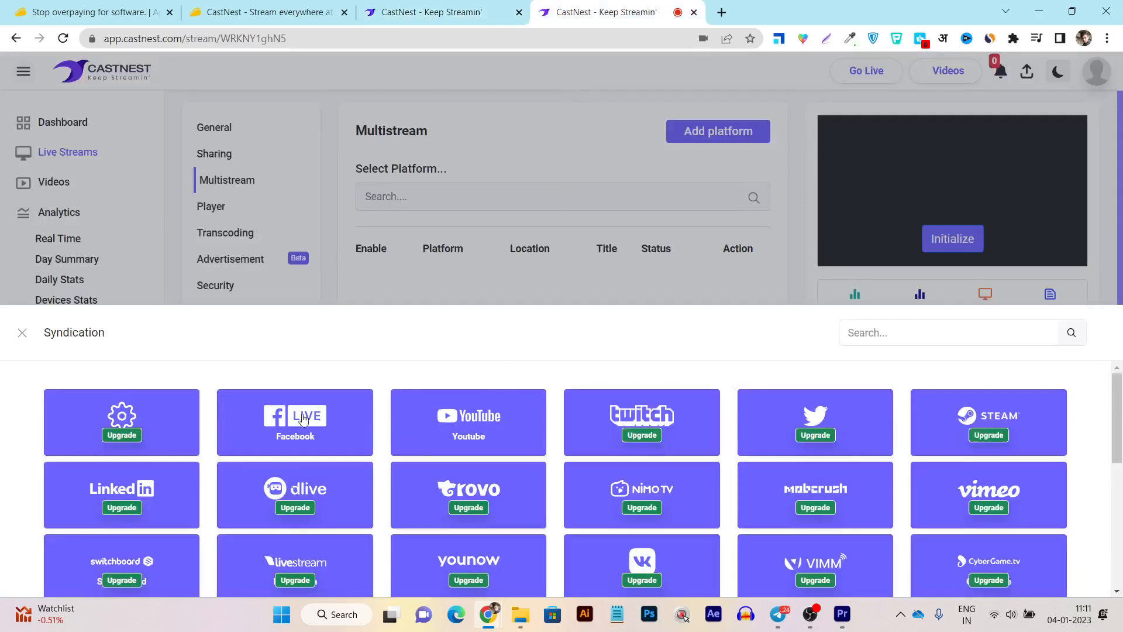
mouse_move(258, 408)
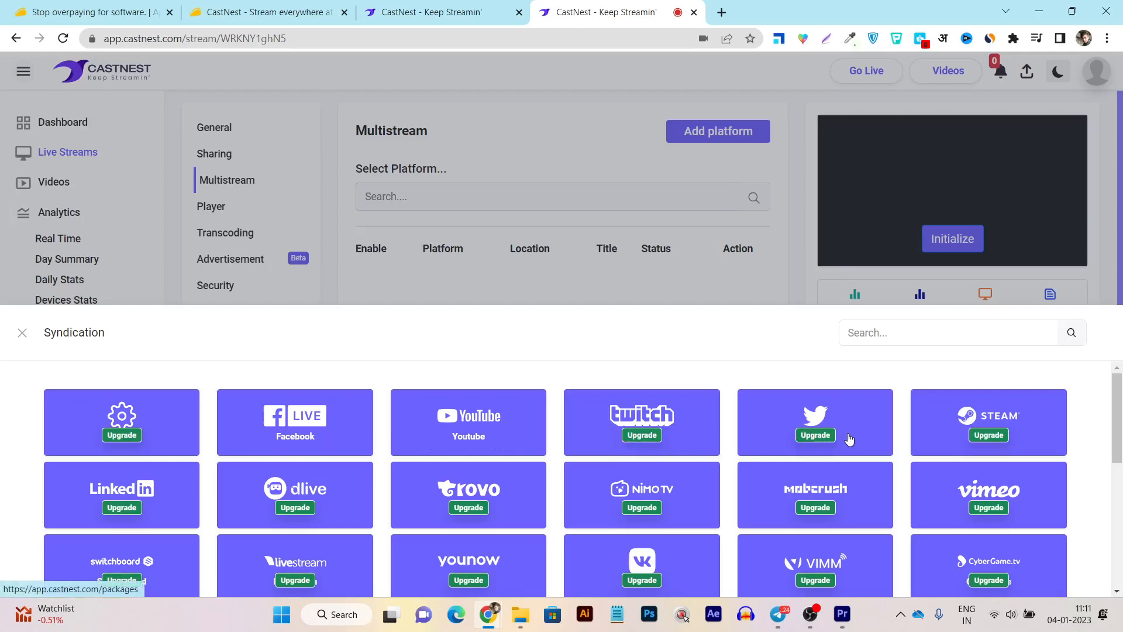
- Close the syndication panel and reach the Live Streams list showing the single Test stream
scroll(down, 3)
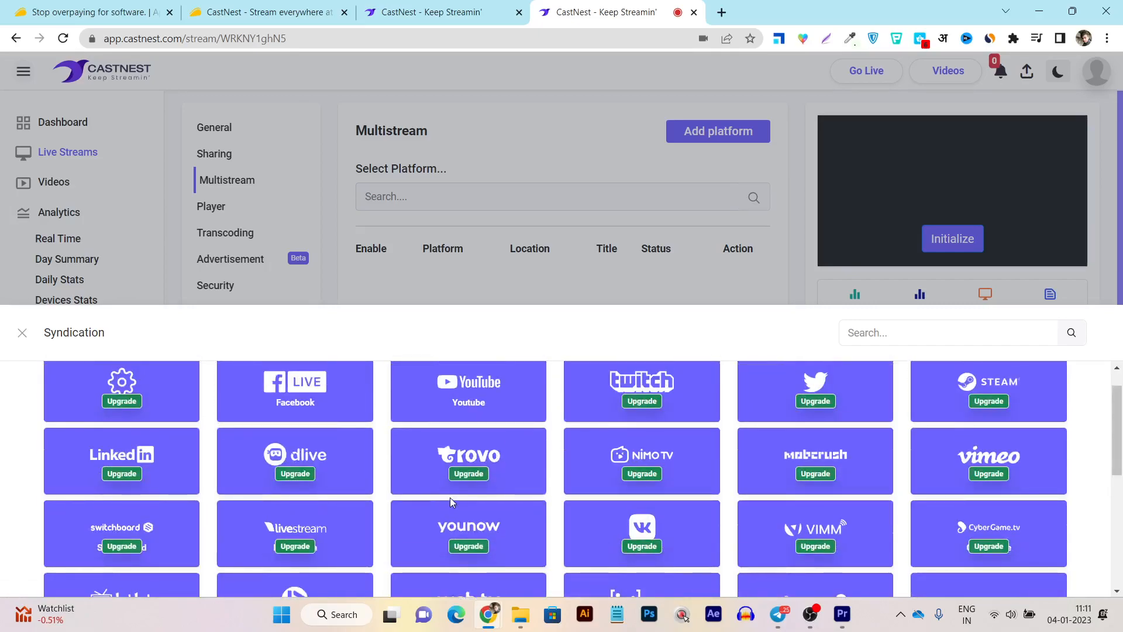
click(21, 333)
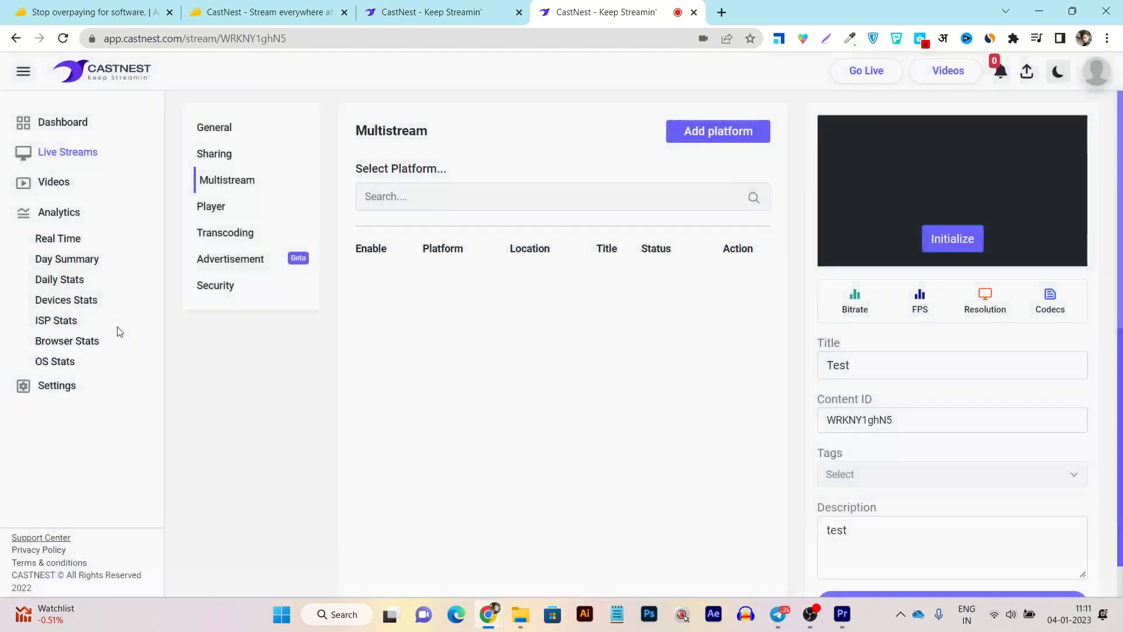
click(62, 122)
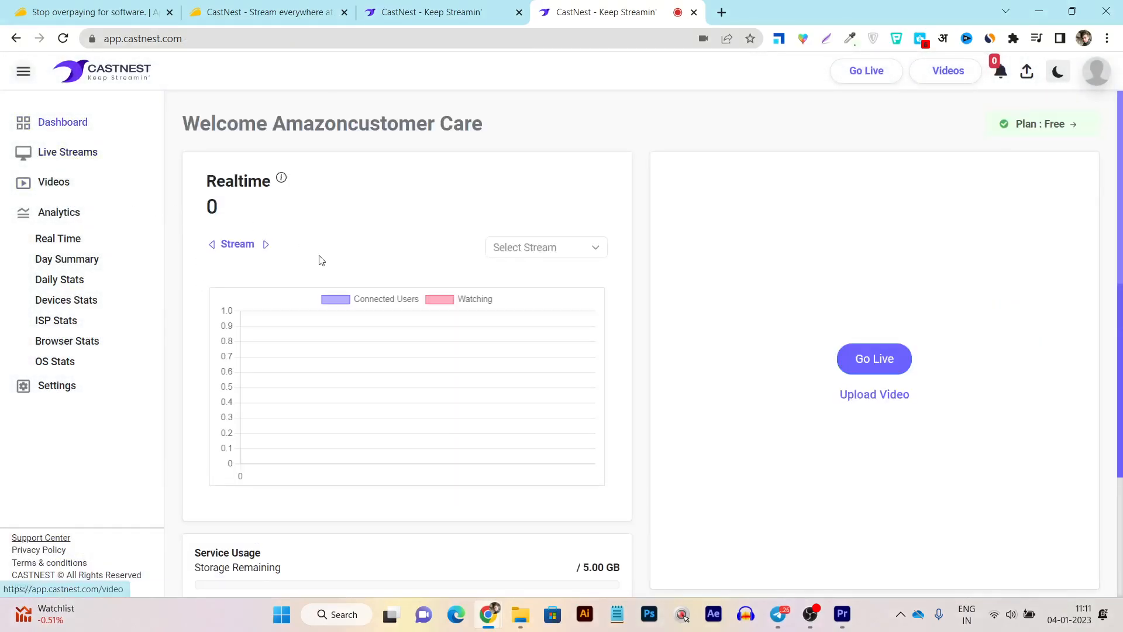
click(68, 152)
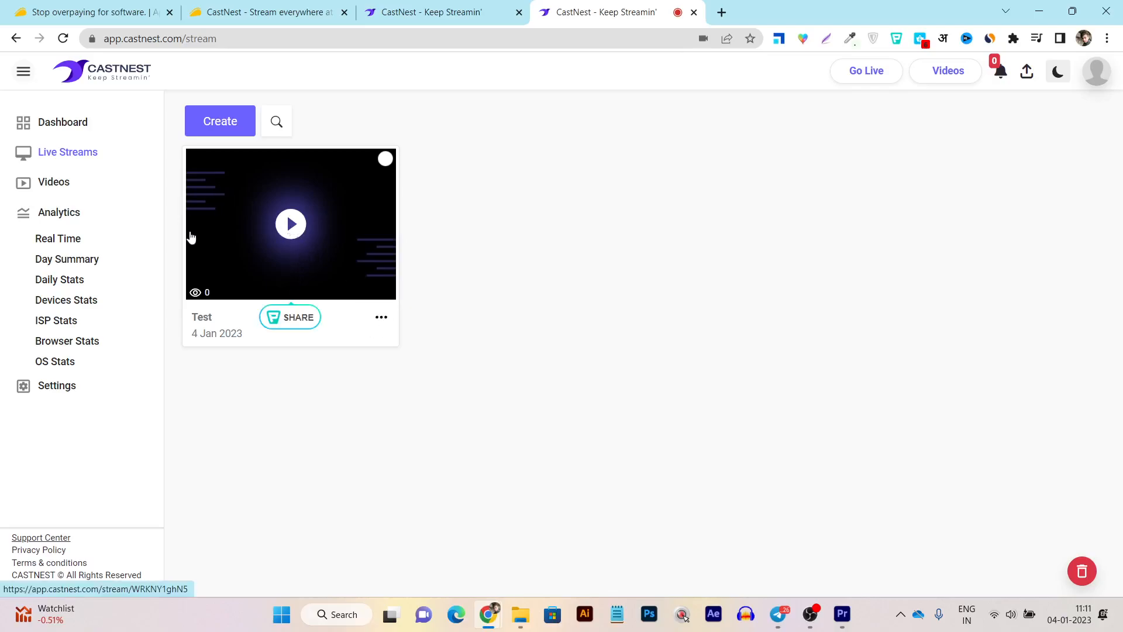
mouse_move(382, 317)
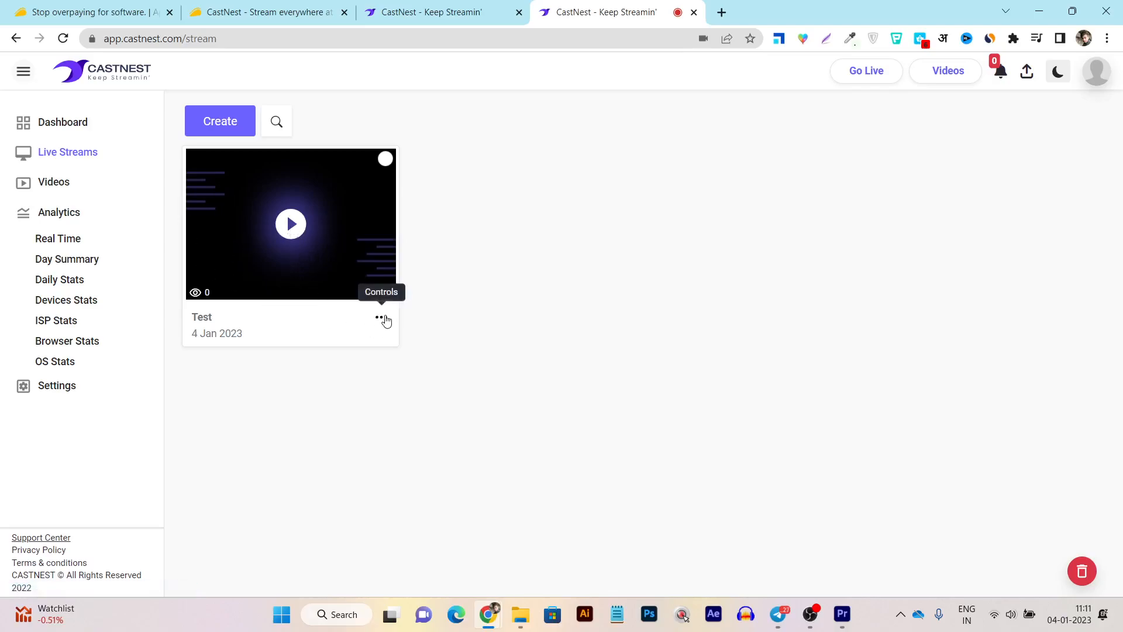
mouse_move(362, 338)
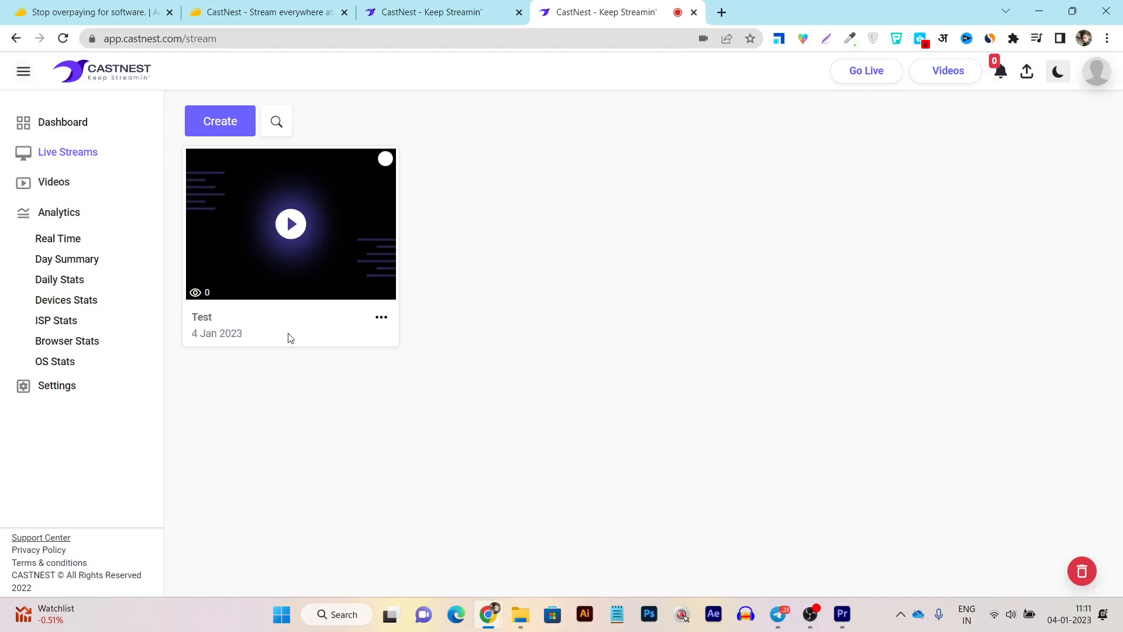
mouse_move(305, 349)
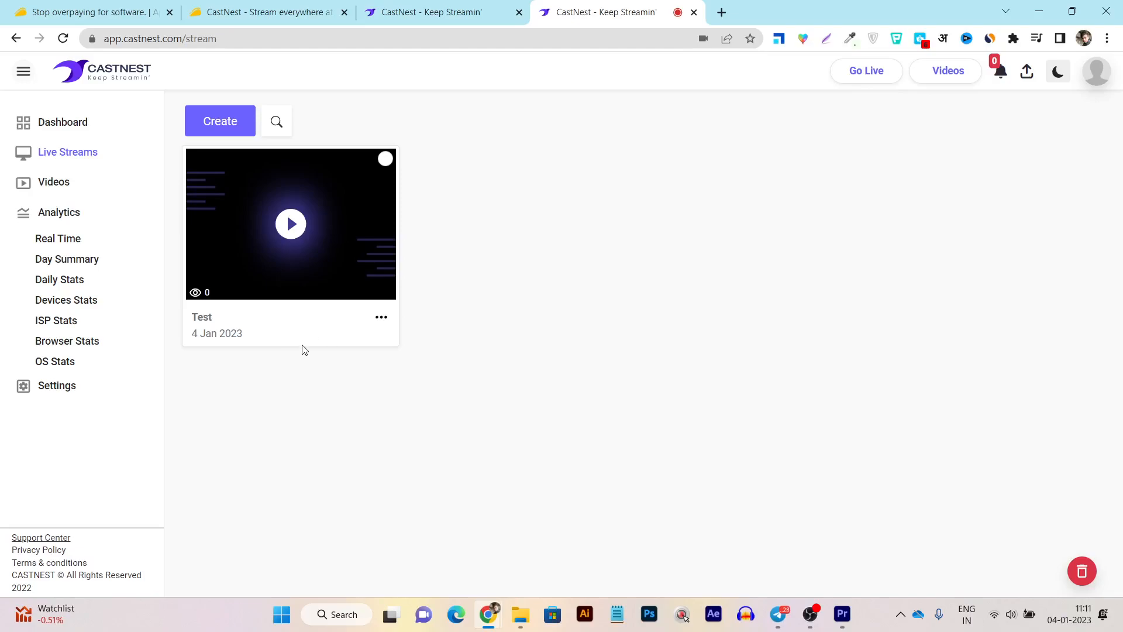
mouse_move(125, 402)
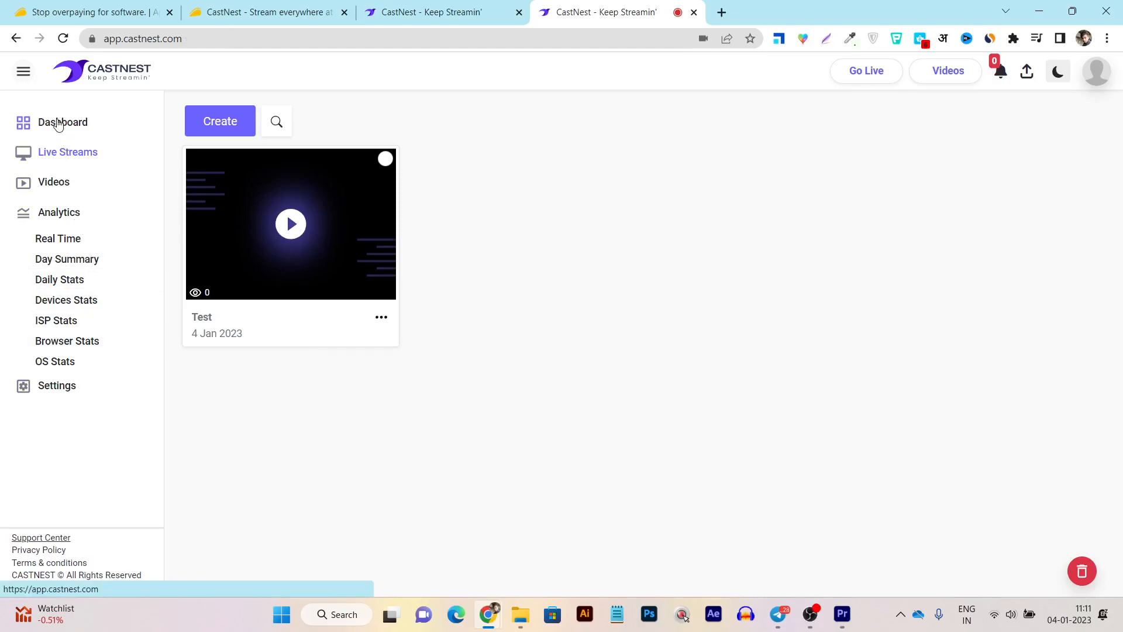
- Review the dashboard's Service Usage stats, then land on the empty Videos section
click(62, 121)
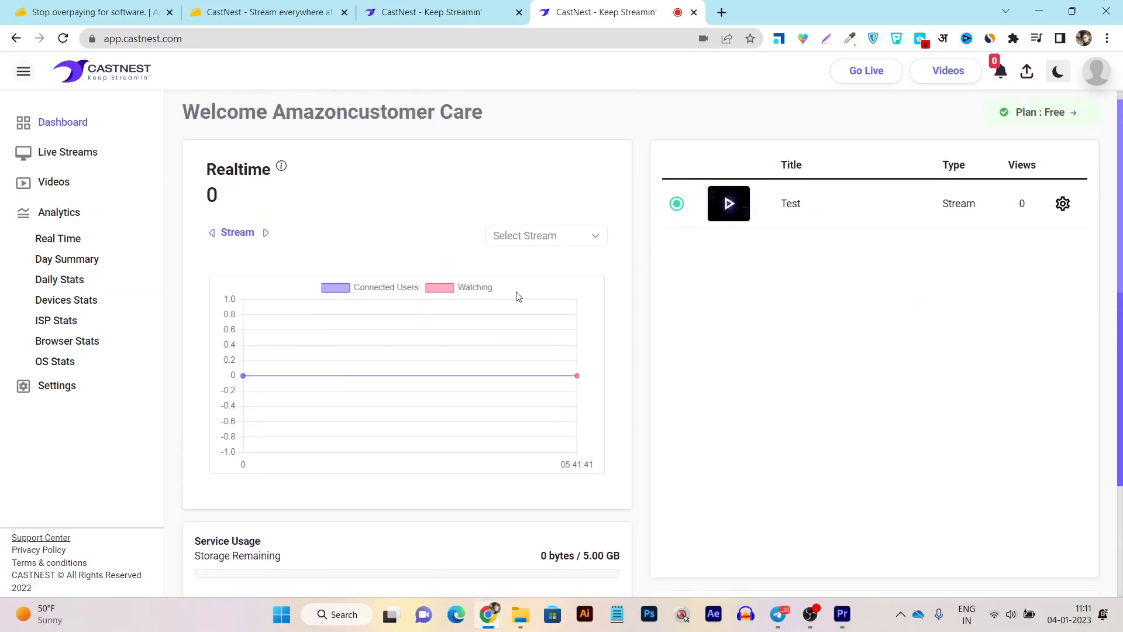
scroll(down, 3)
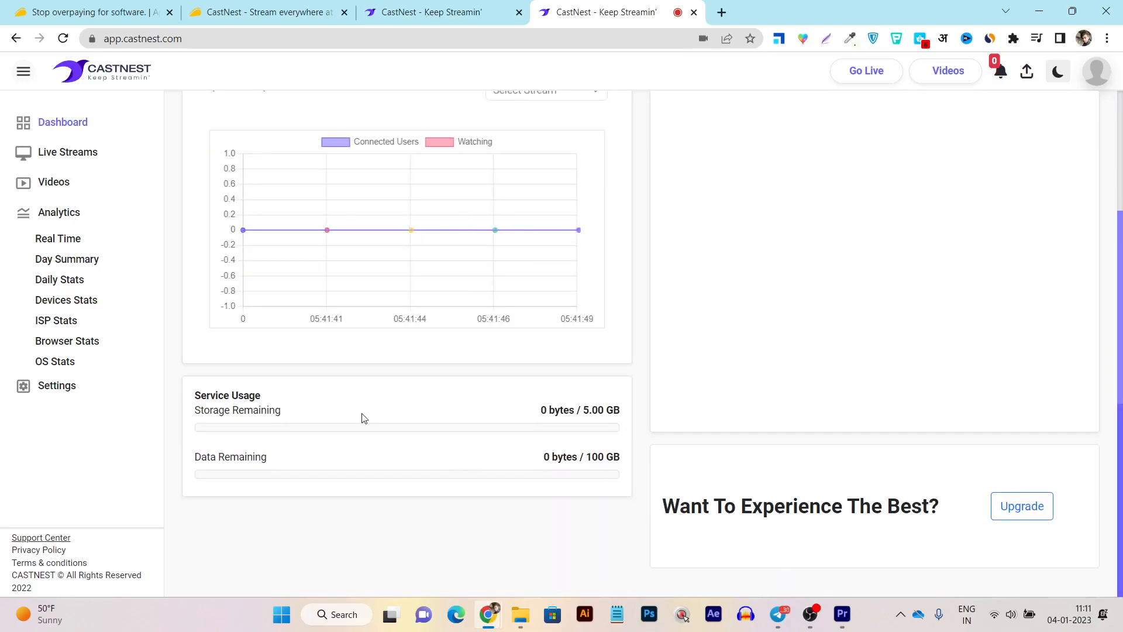
click(54, 183)
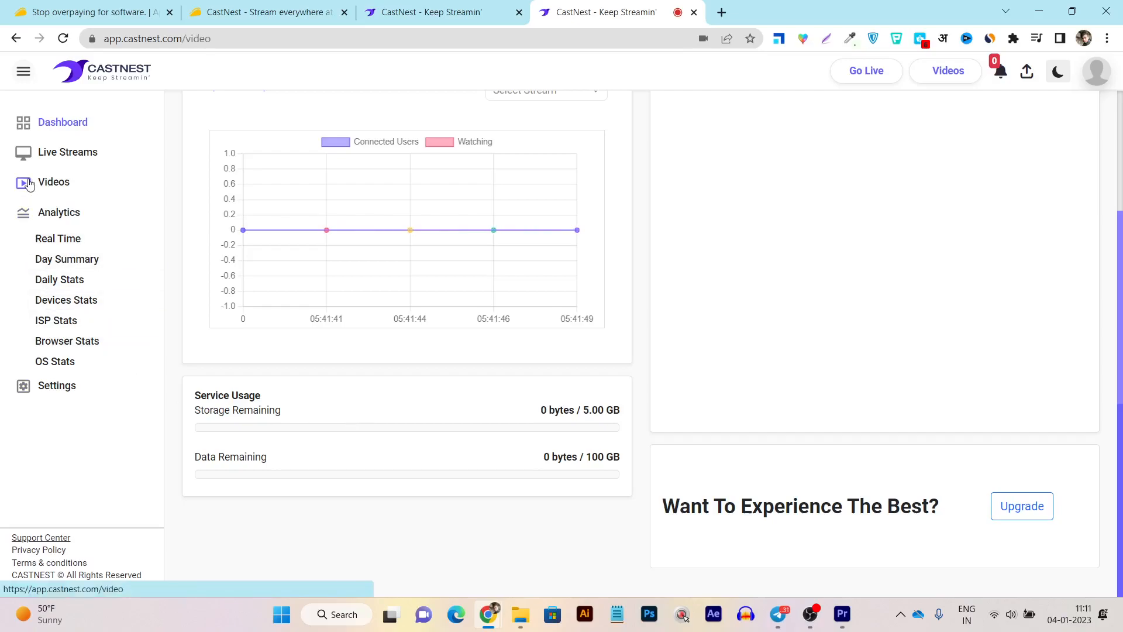
click(53, 182)
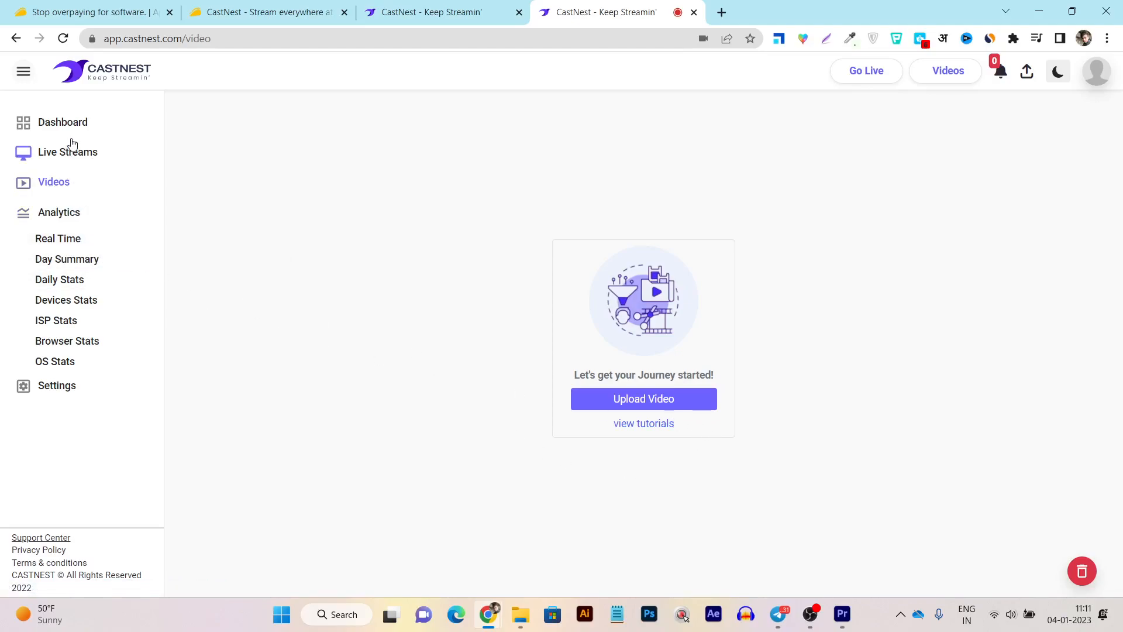
- Start a new live stream titled 'Teoihgoifjg' and bring up the region list
click(68, 151)
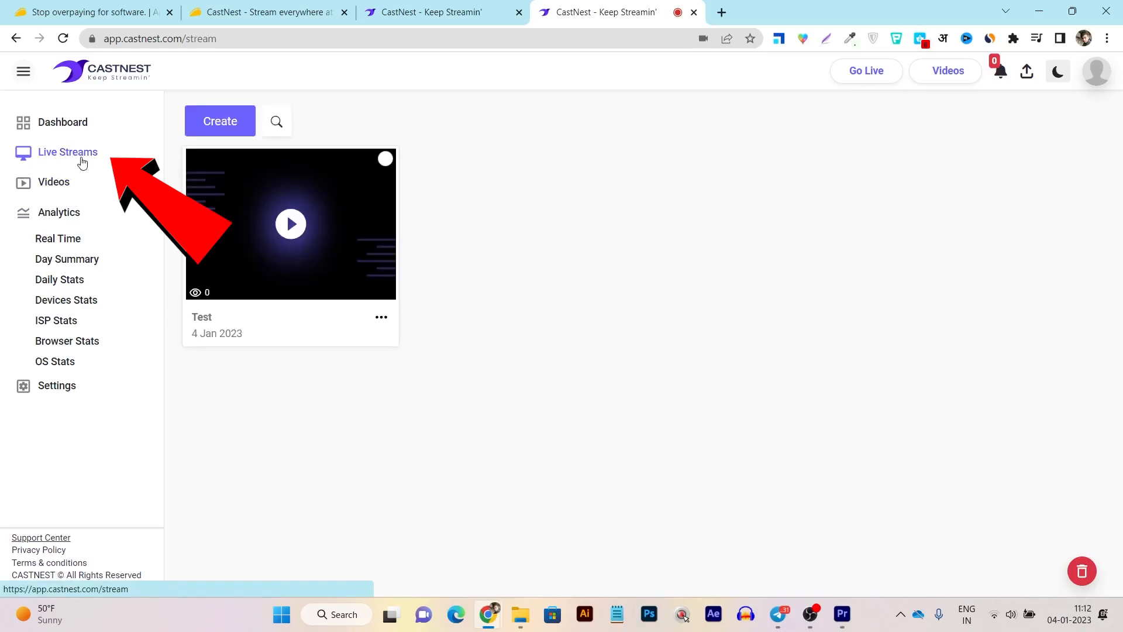
click(220, 121)
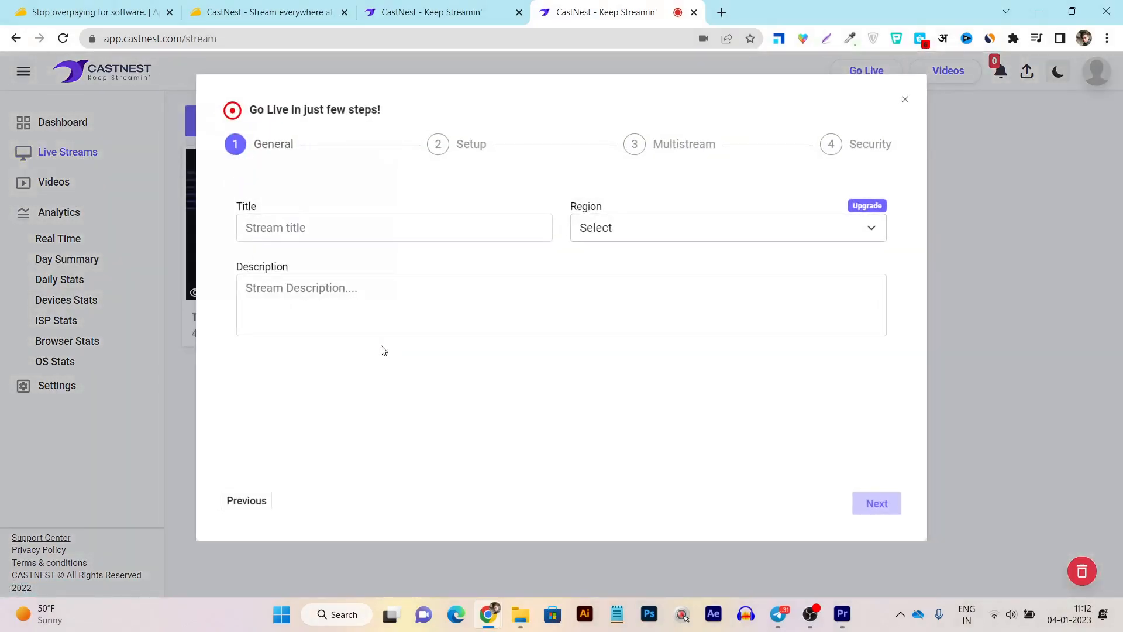
text(Test)
text(r)
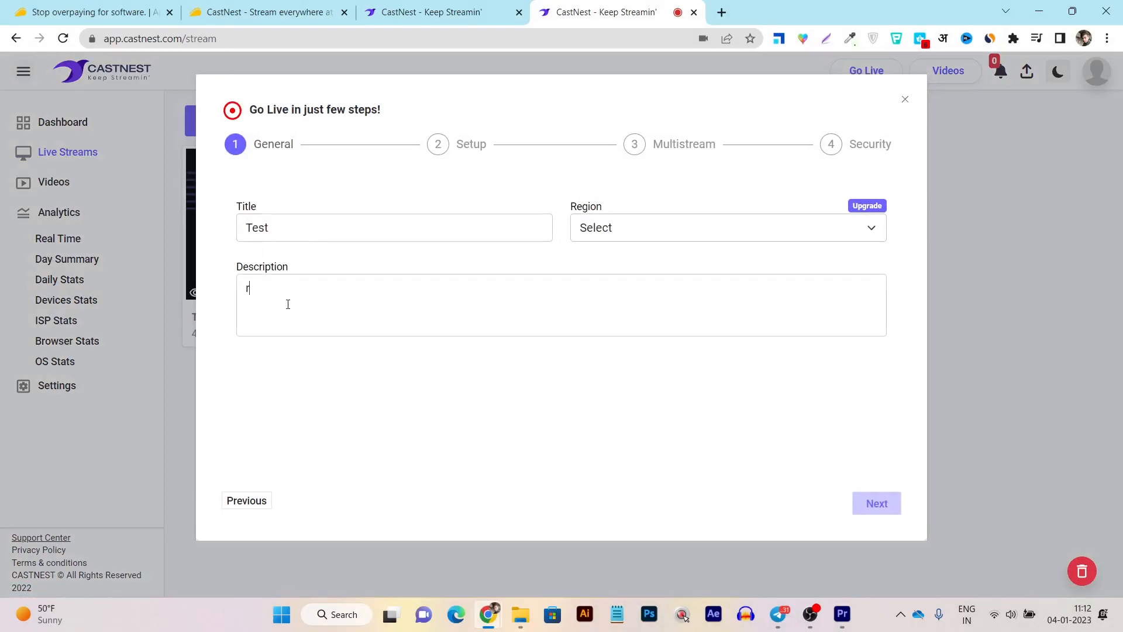
text(oihgoifjg)
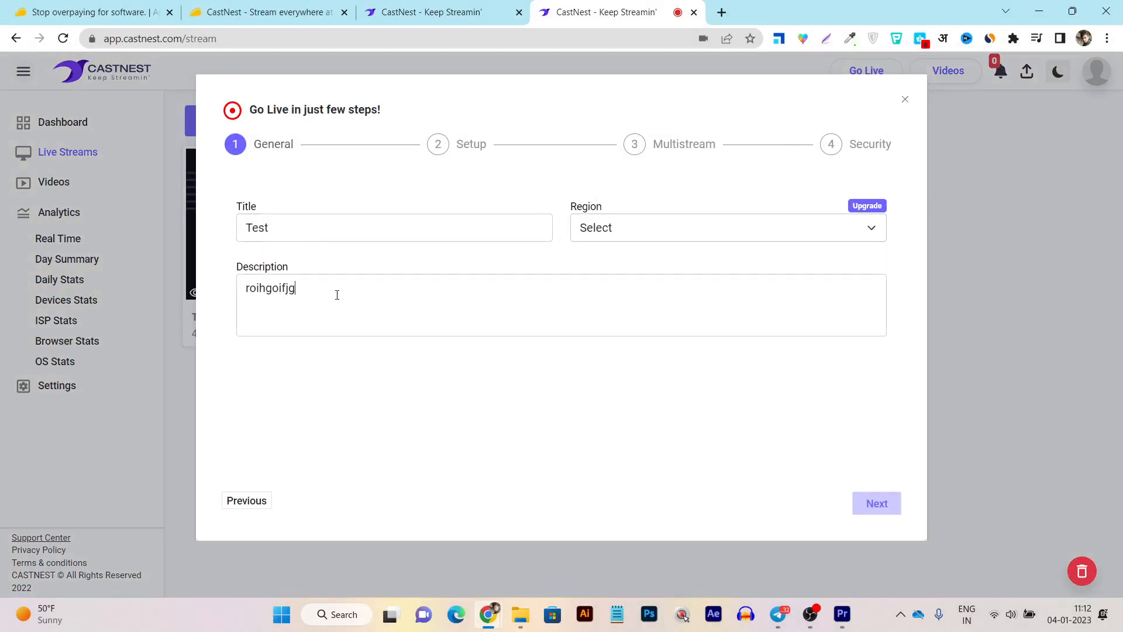
click(726, 227)
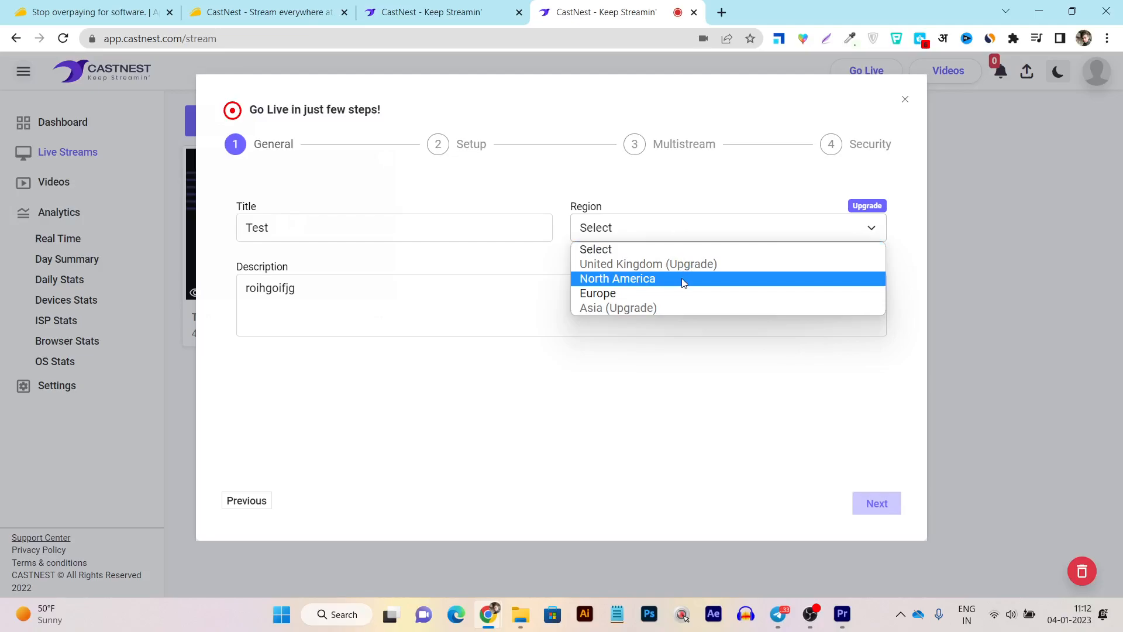
mouse_move(637, 282)
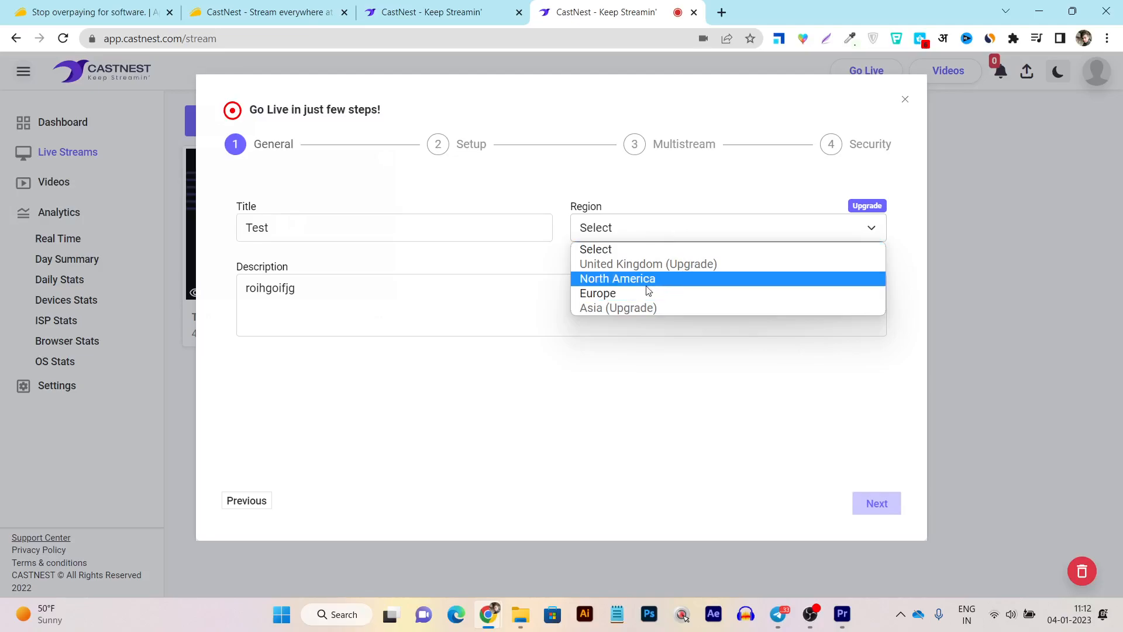
mouse_move(662, 289)
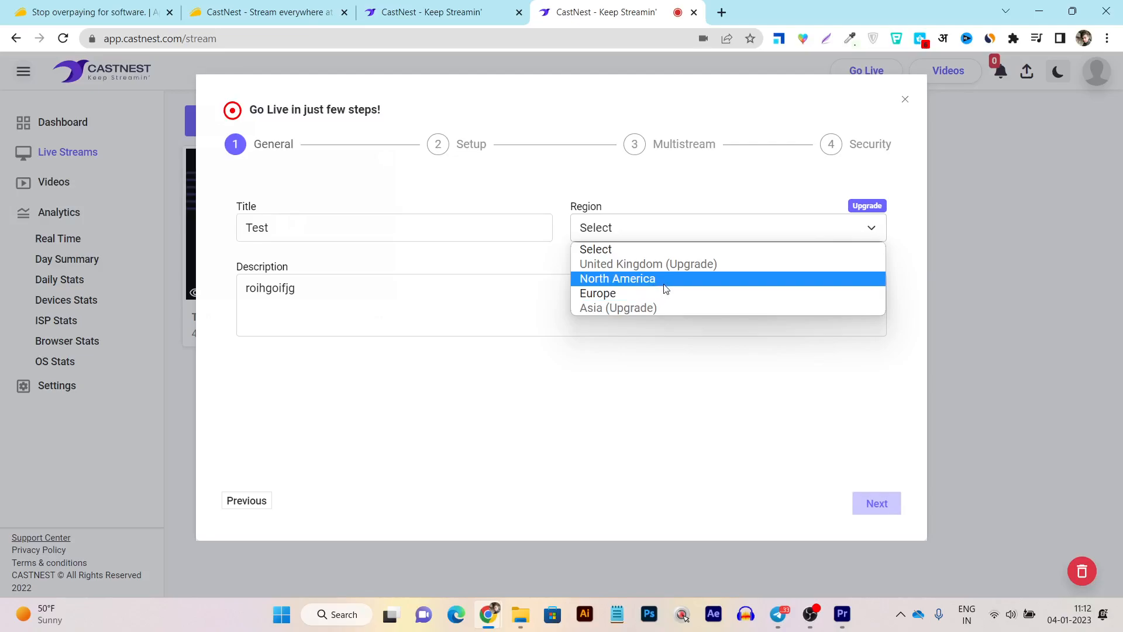
mouse_move(629, 283)
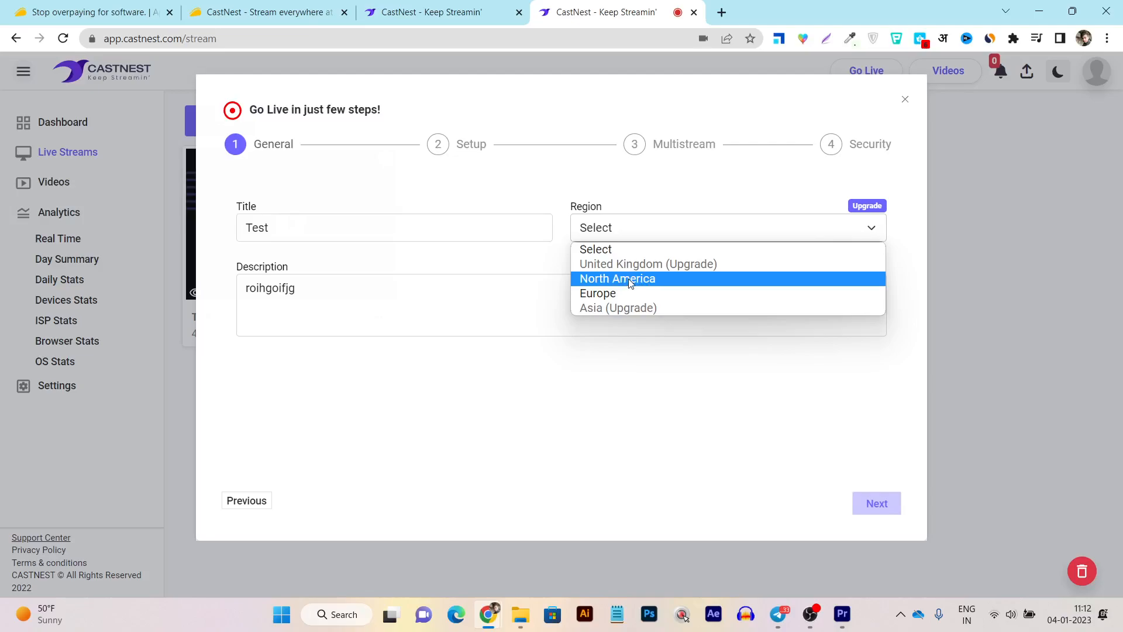
- Choose North America, hit the stream-limit warning, and abandon the Go Live setup
click(617, 278)
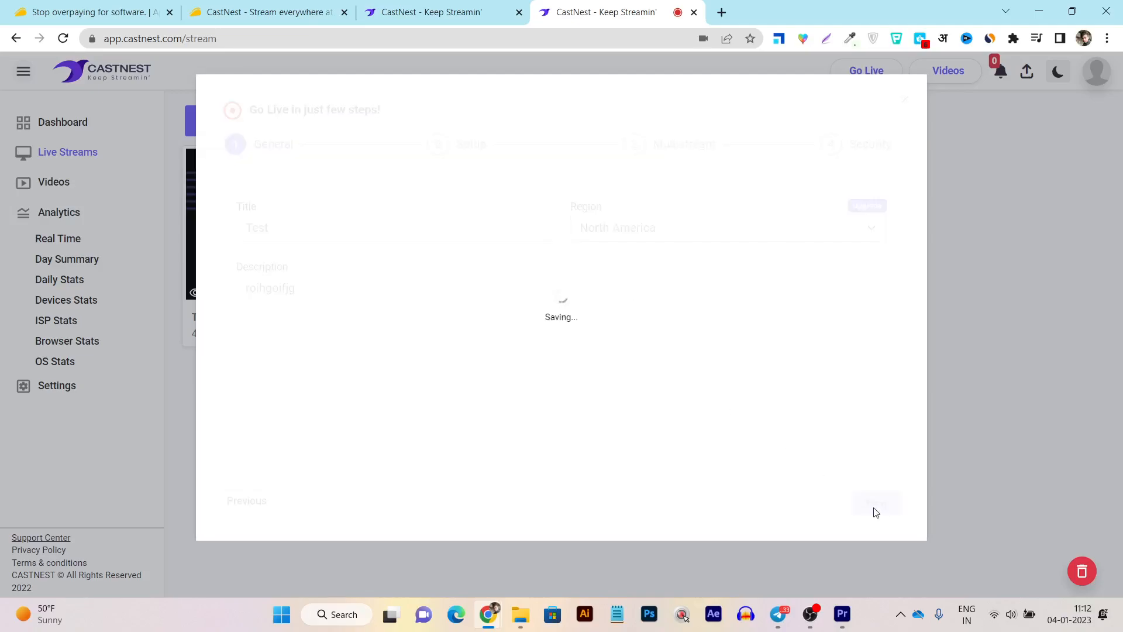
click(876, 503)
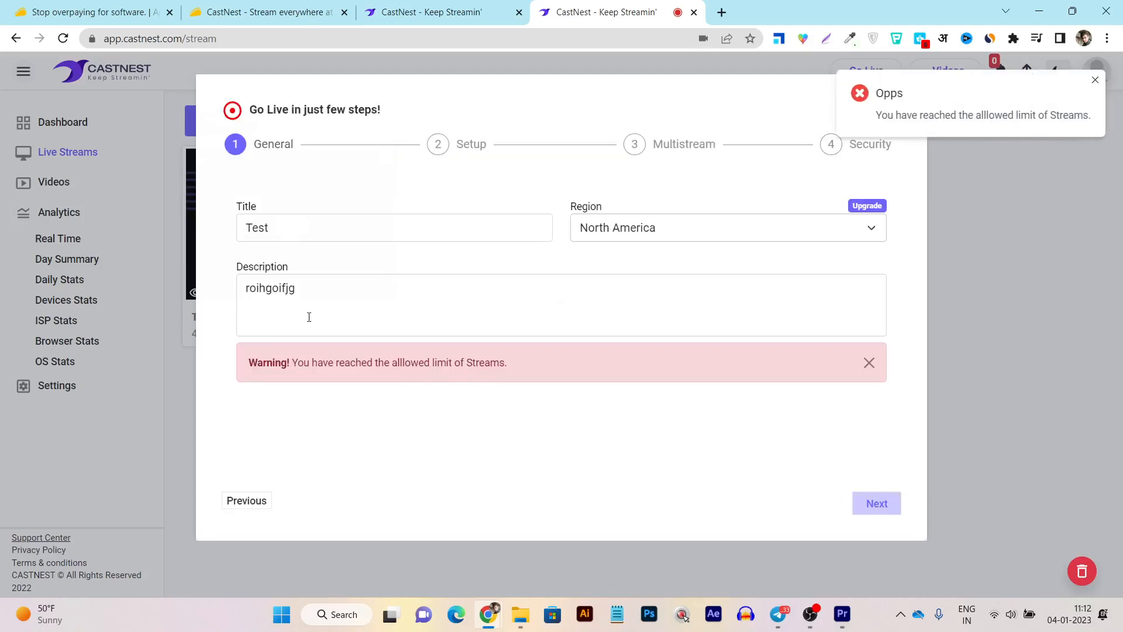
mouse_move(770, 222)
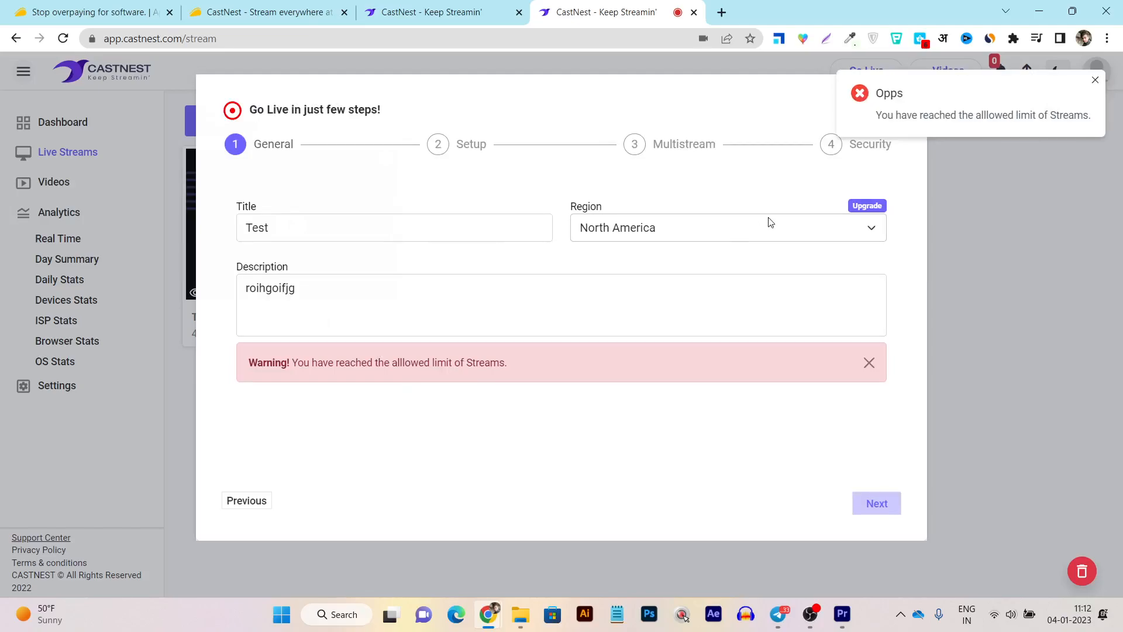
click(1095, 80)
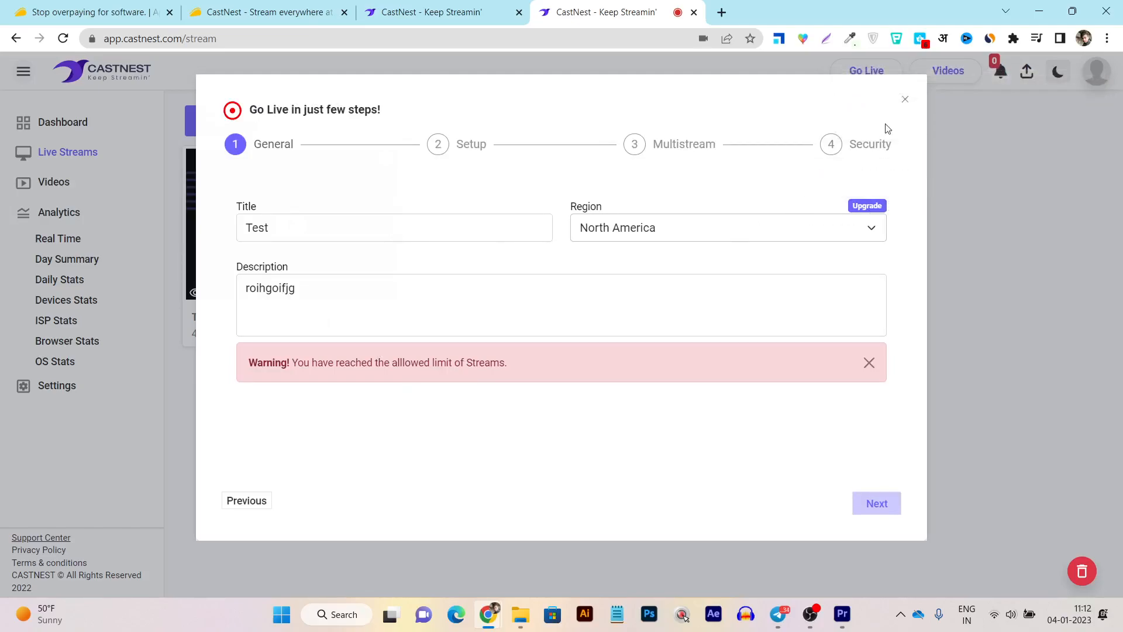
click(905, 98)
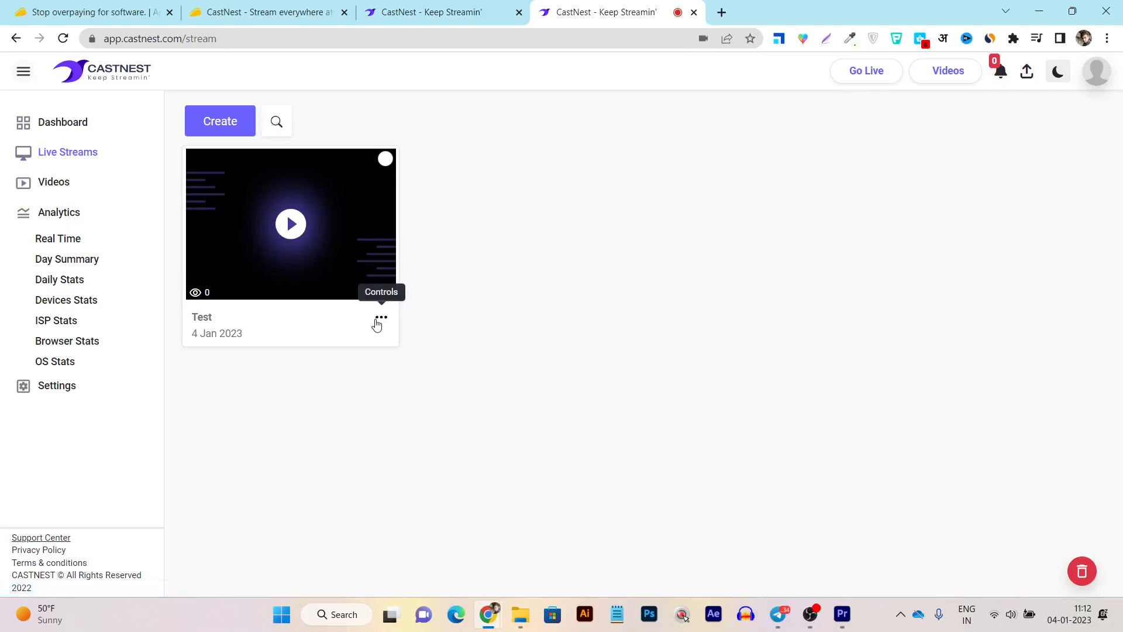
- View the Test stream's sharing and multistream settings with the syndication platforms grid
click(377, 318)
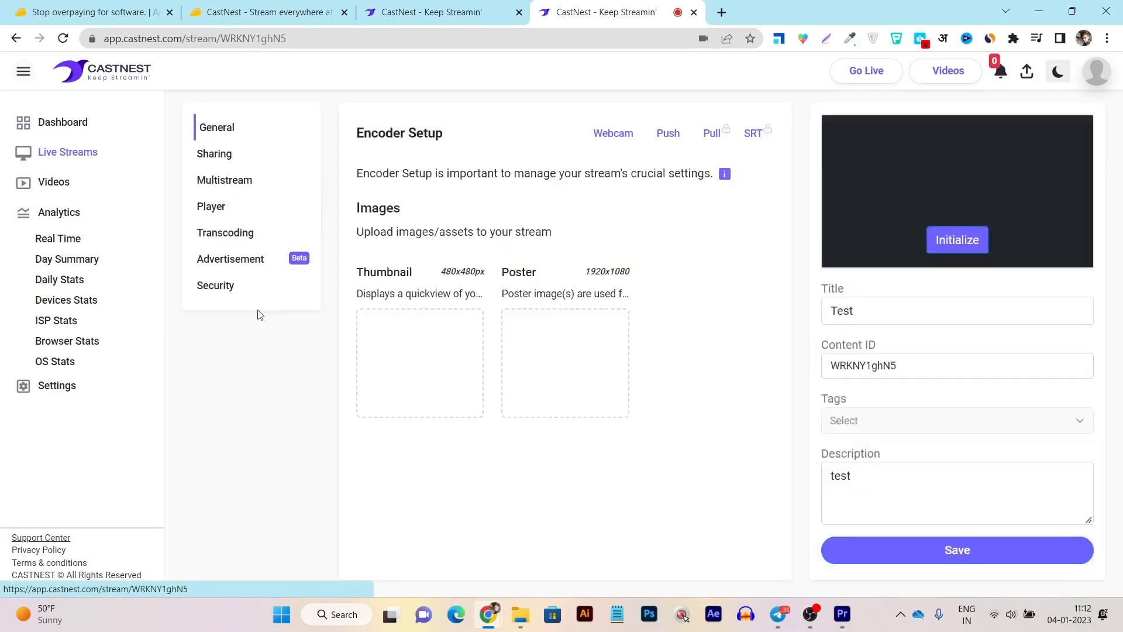
click(213, 154)
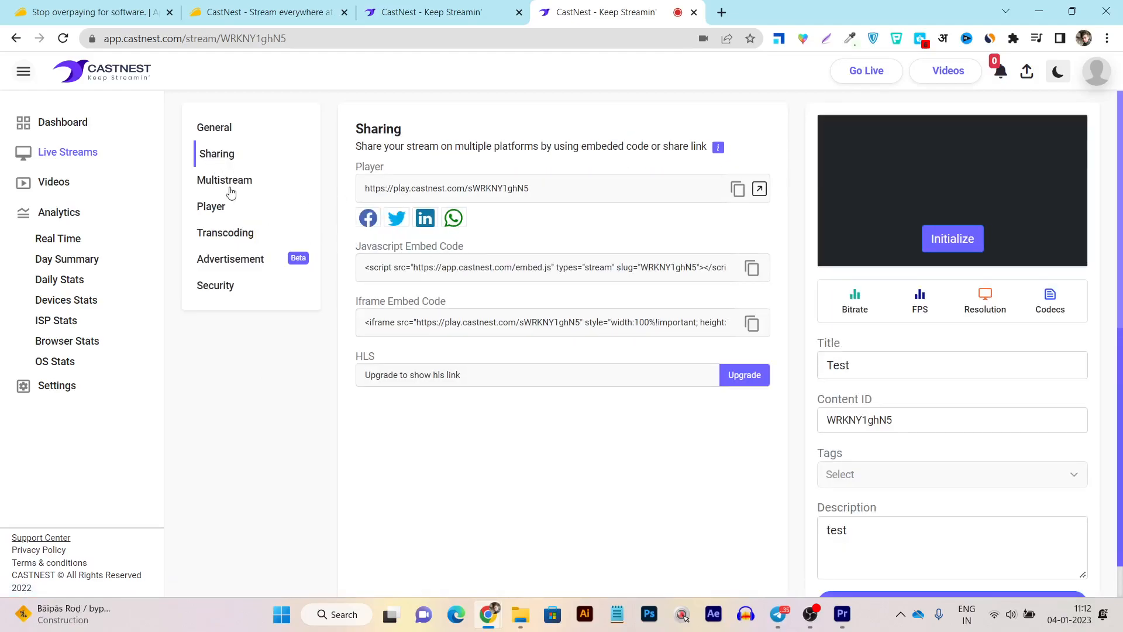
click(224, 181)
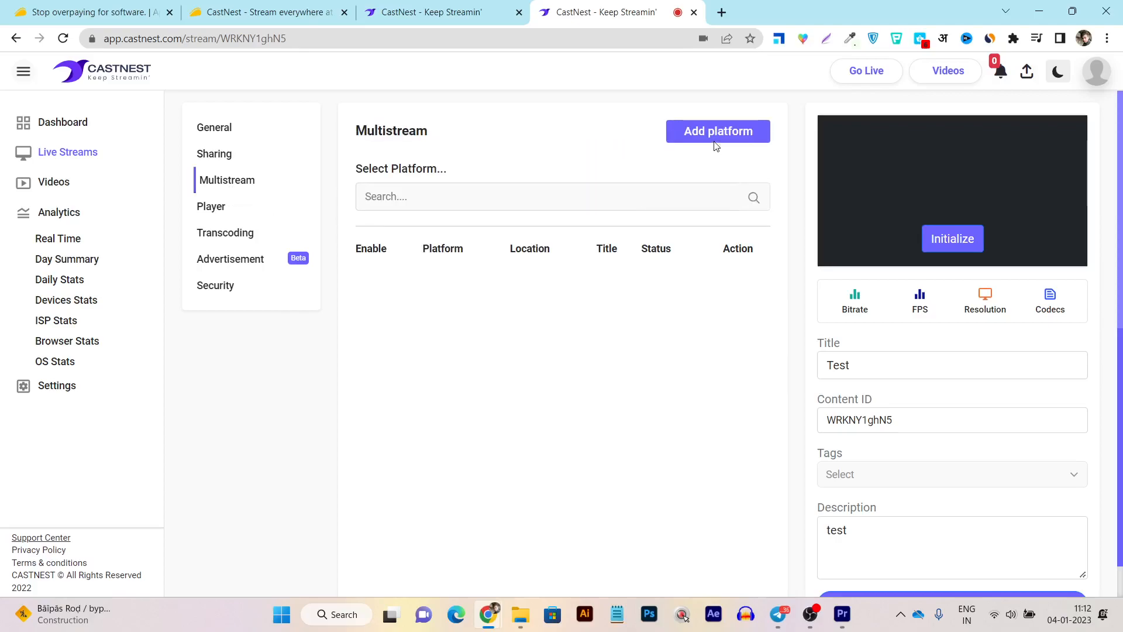
click(717, 131)
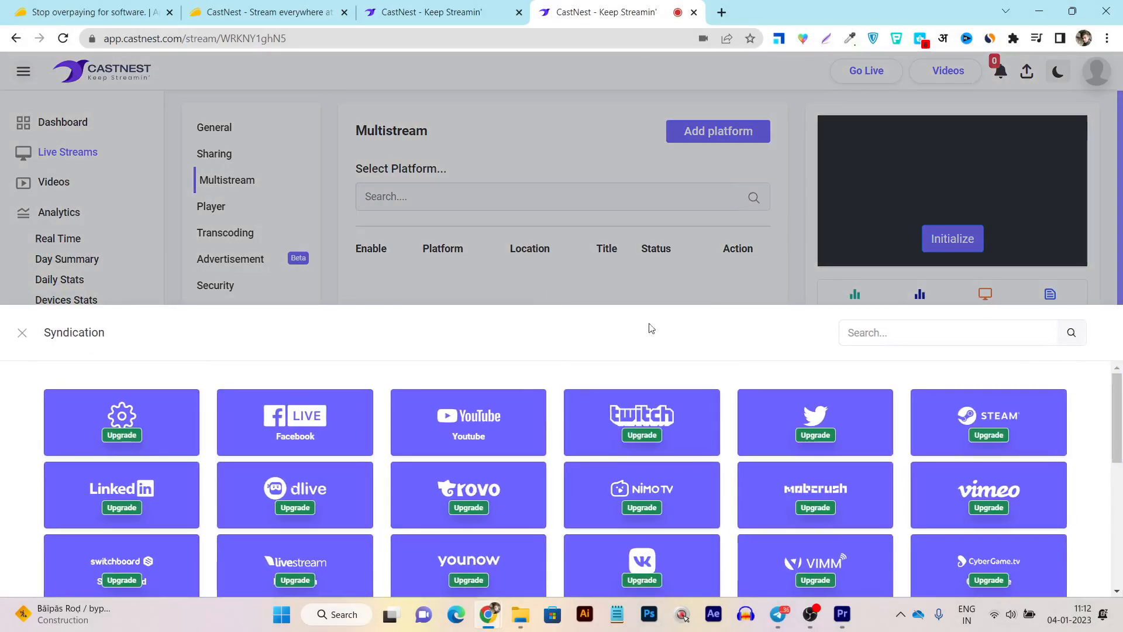
click(22, 332)
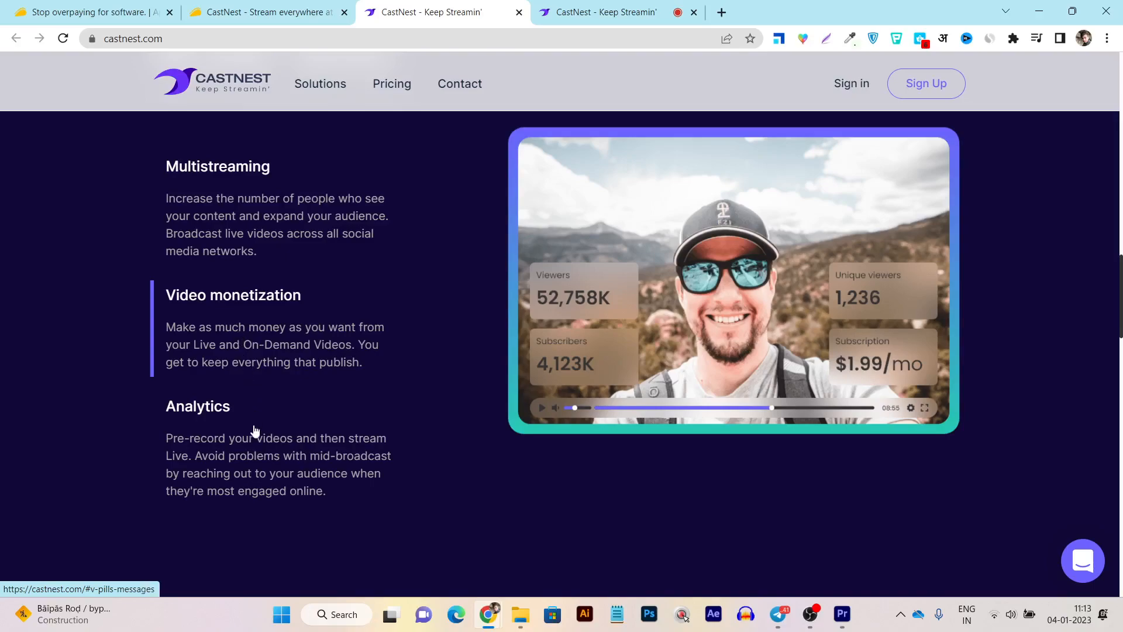
- Preview the Analytics feature and reach the six-feature grid with Multiple CDN highlighted
click(198, 407)
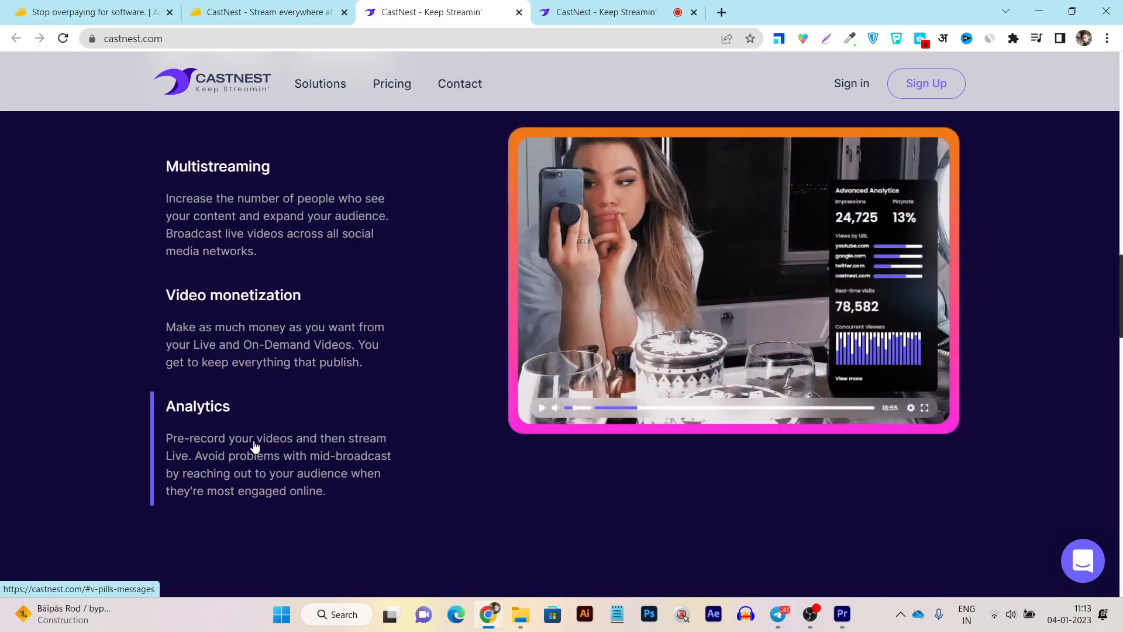
scroll(down, 3)
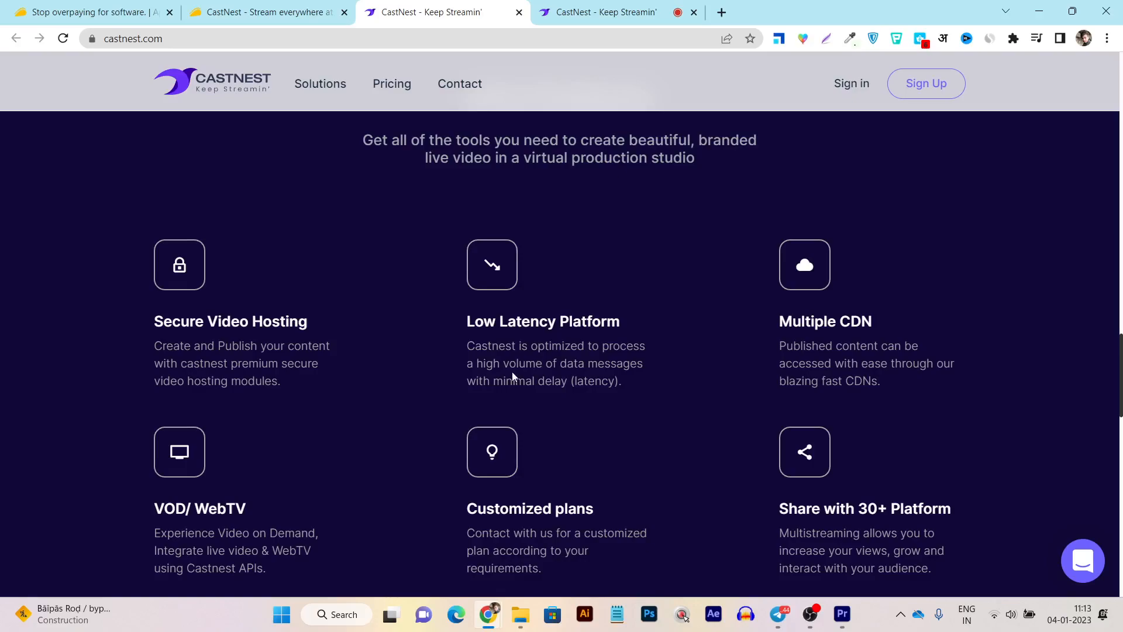
mouse_move(510, 366)
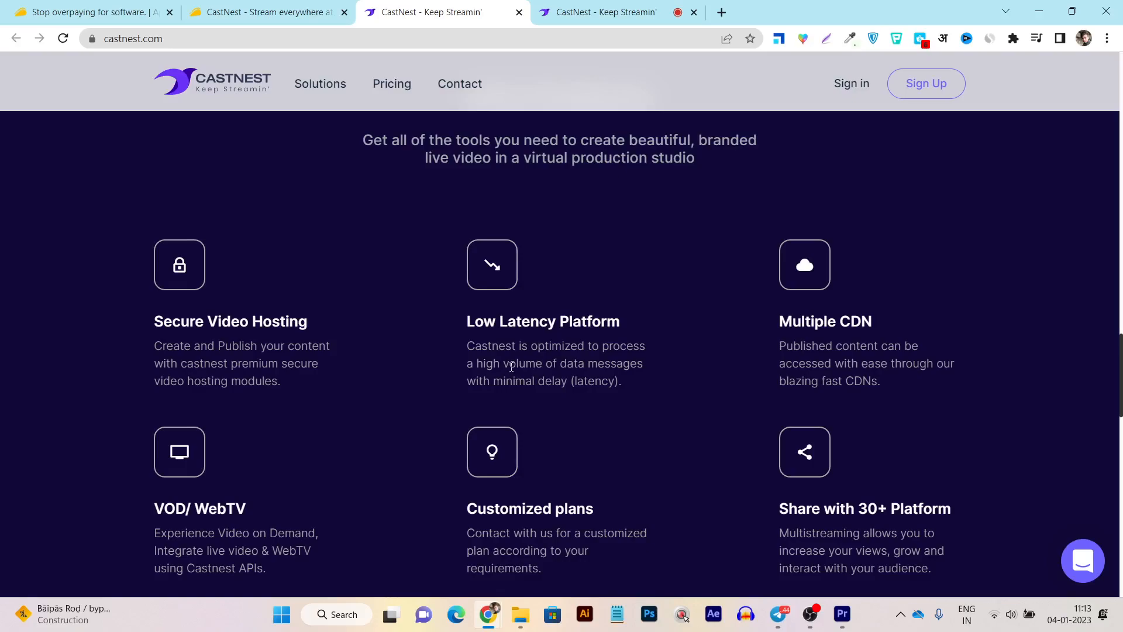
mouse_move(653, 343)
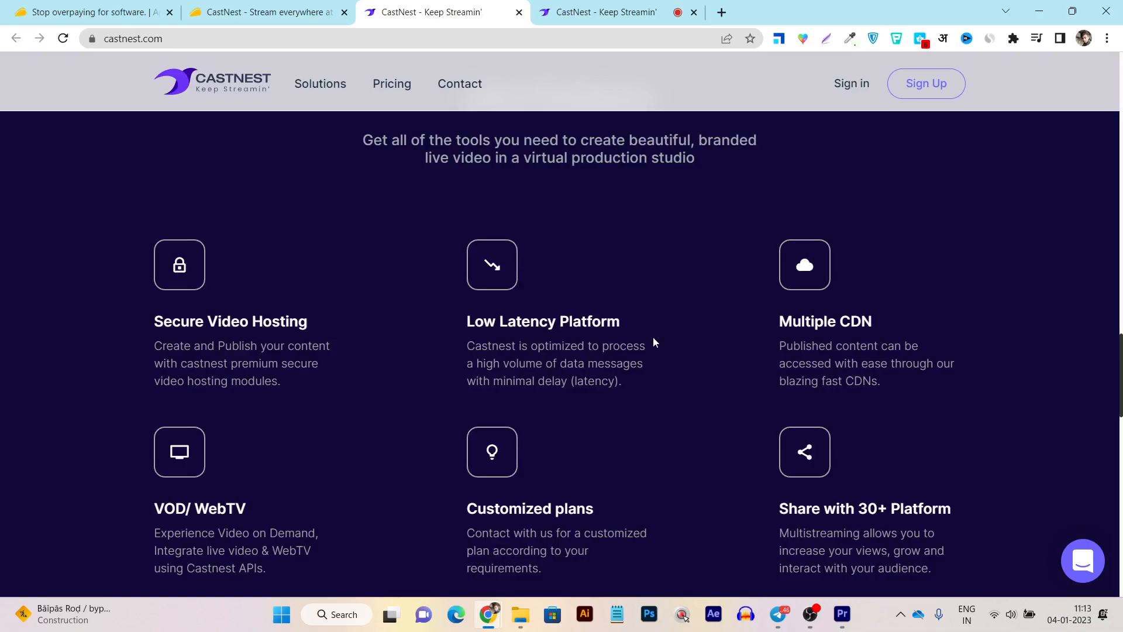
mouse_move(819, 337)
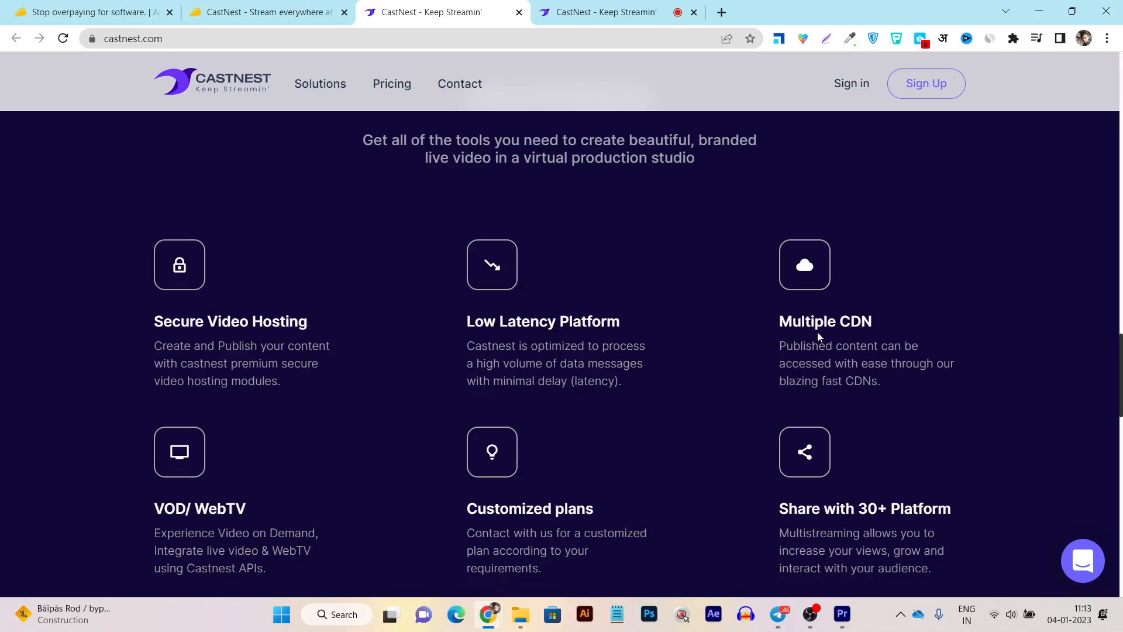
mouse_move(793, 367)
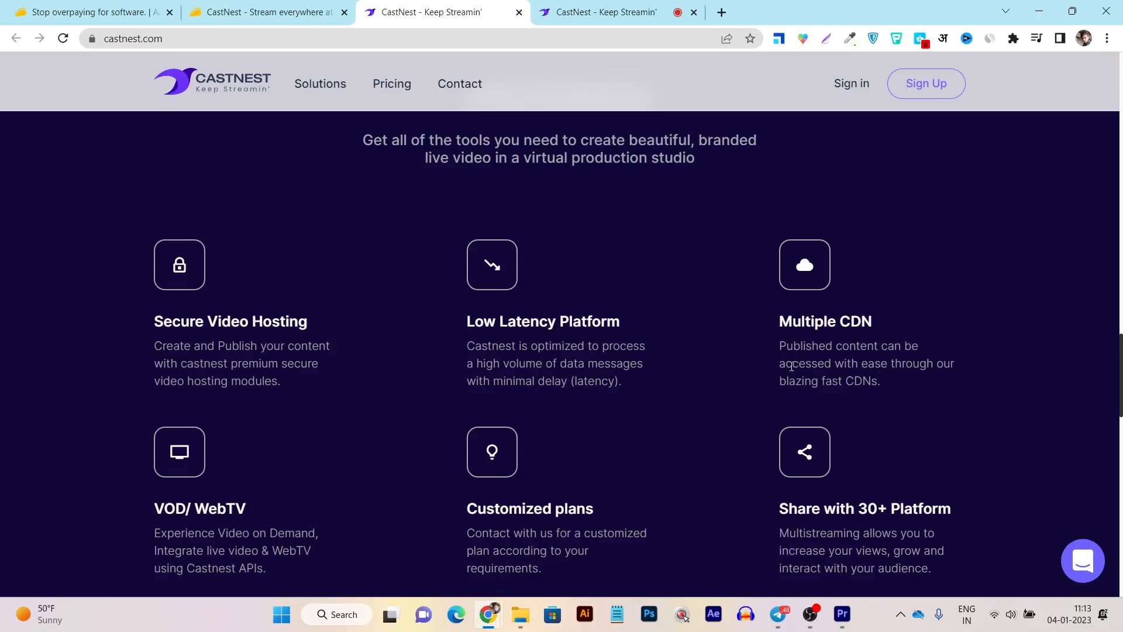
mouse_move(806, 341)
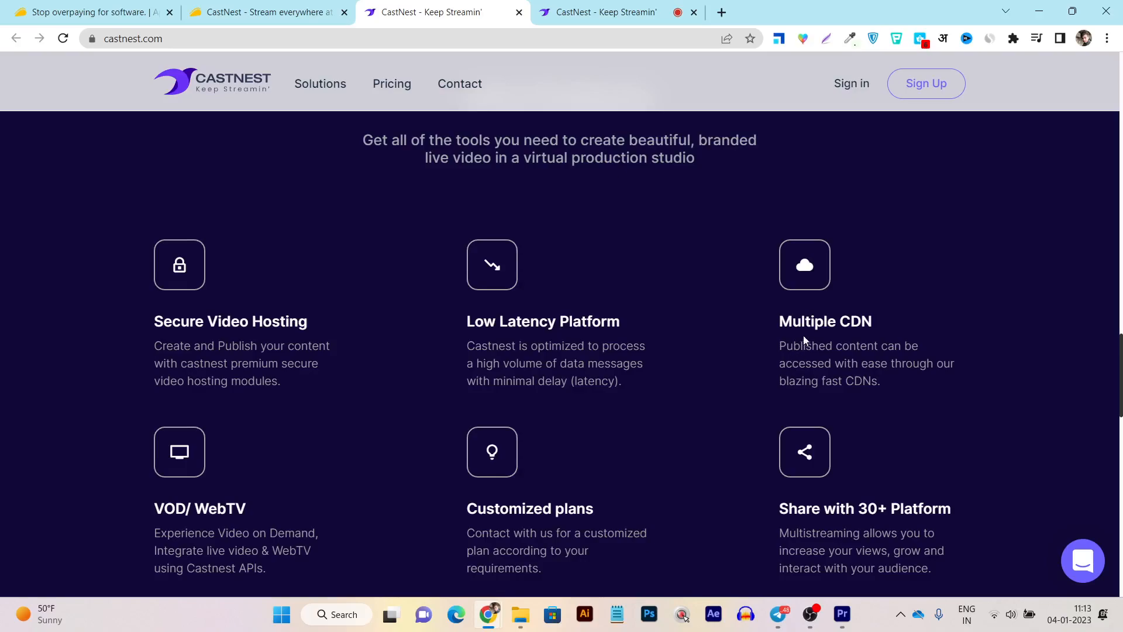
mouse_move(873, 321)
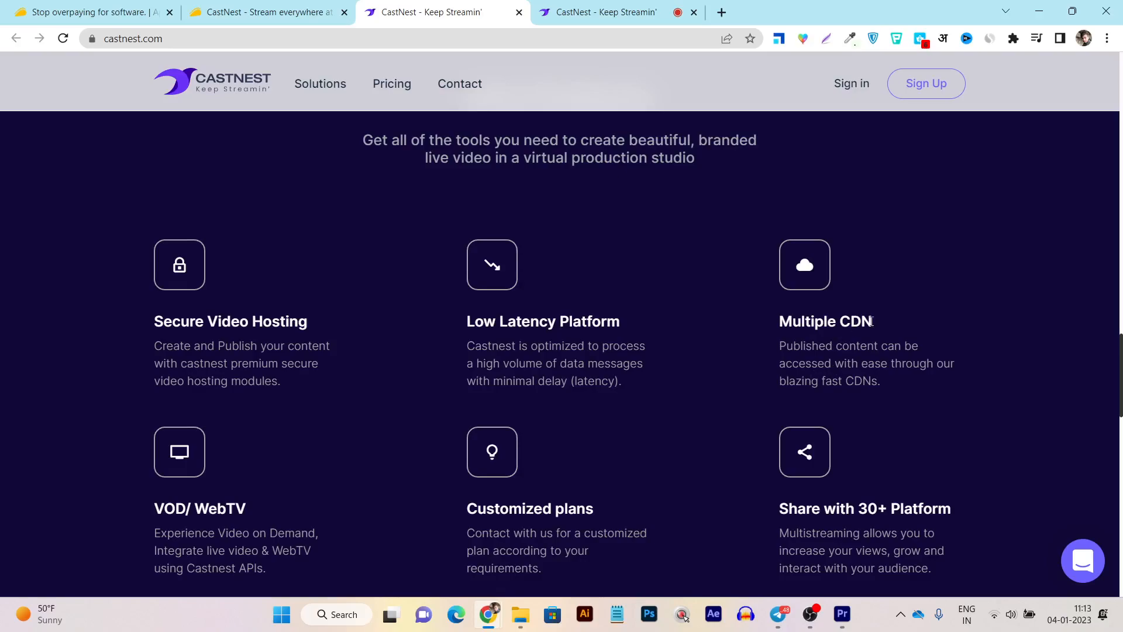
double_click(824, 321)
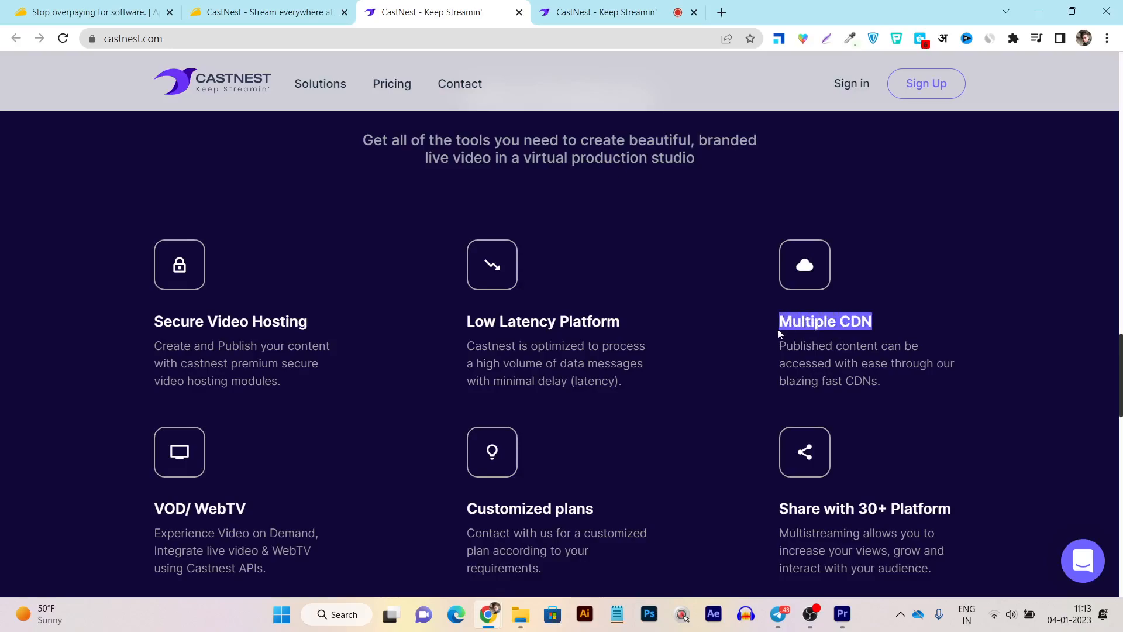
scroll(down, 3)
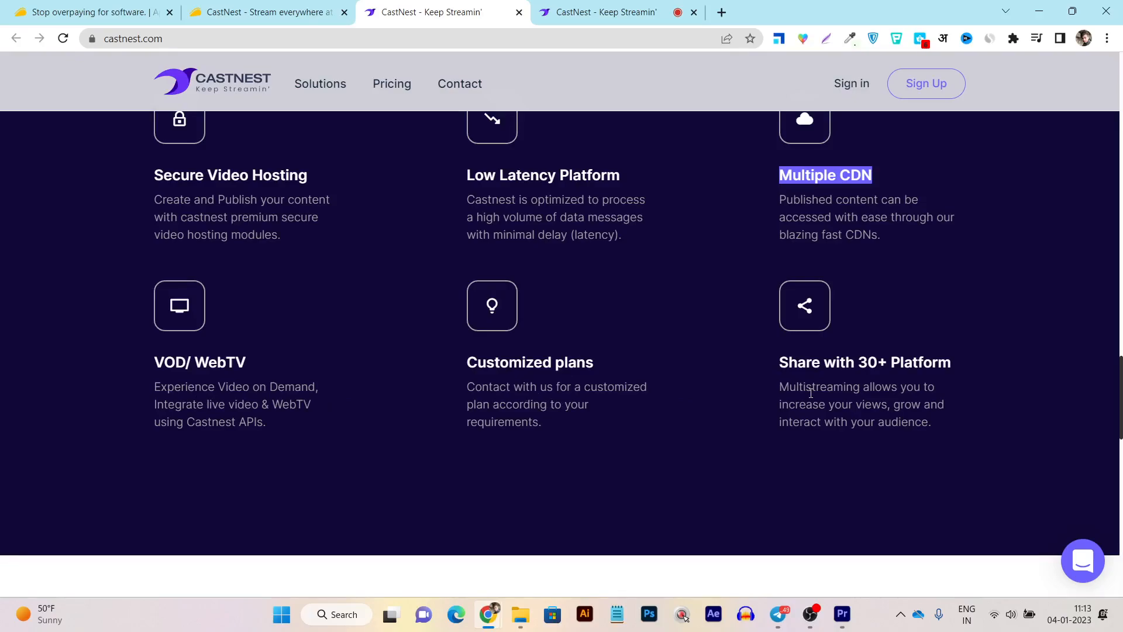
mouse_move(863, 401)
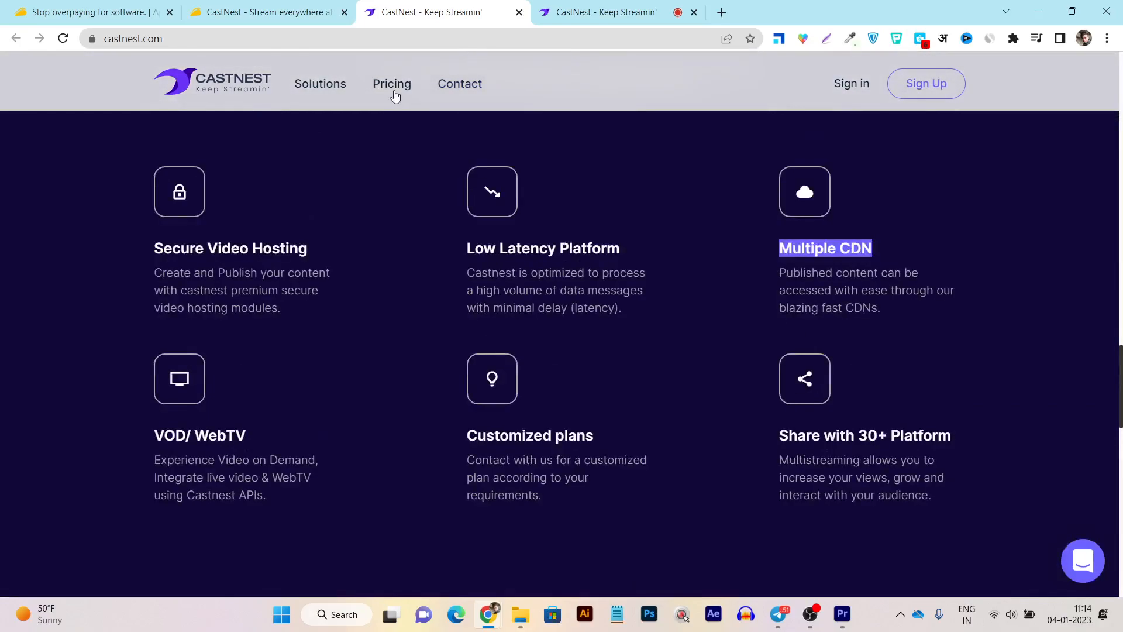
- View the pricing page with Free, Multistream $14.99/mo and Starter $49.99/mo plans
click(392, 84)
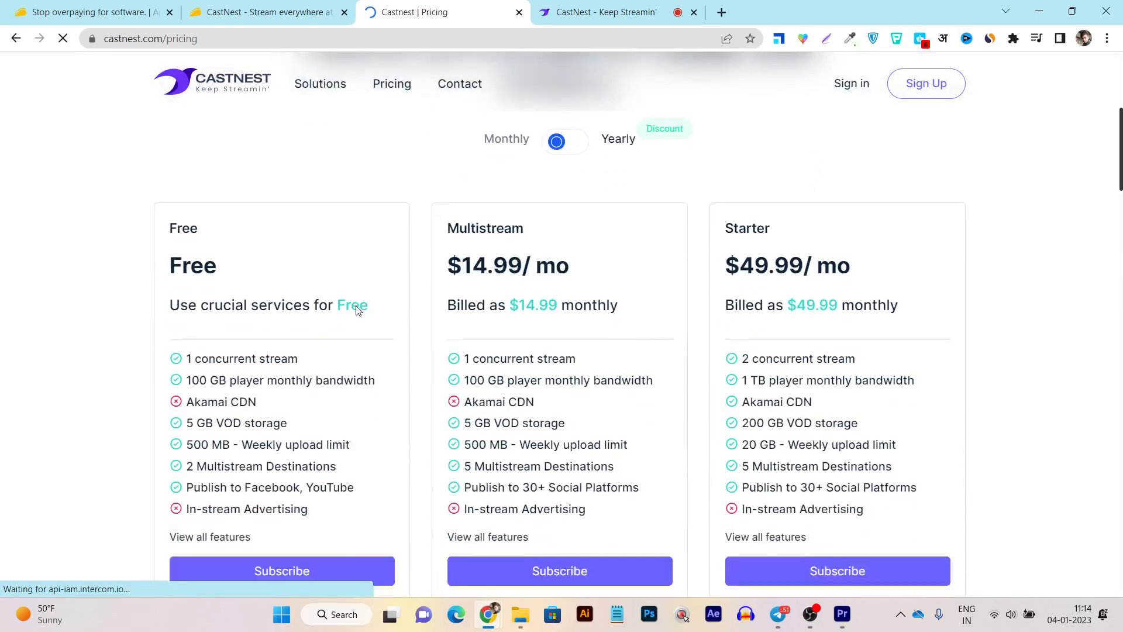
scroll(down, 3)
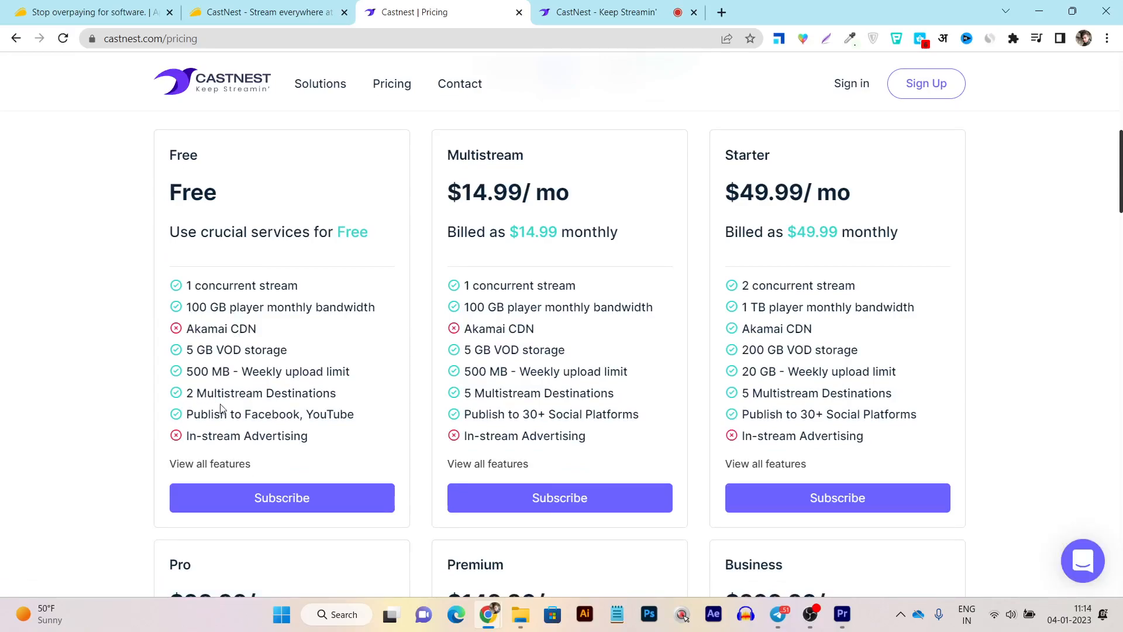
mouse_move(246, 410)
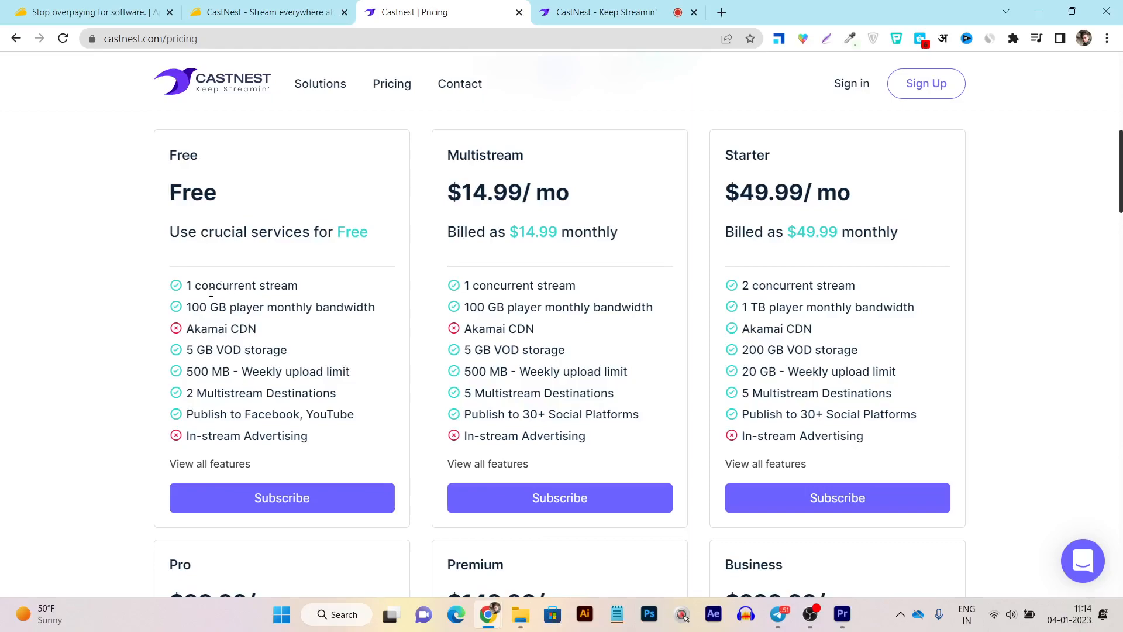
mouse_move(288, 310)
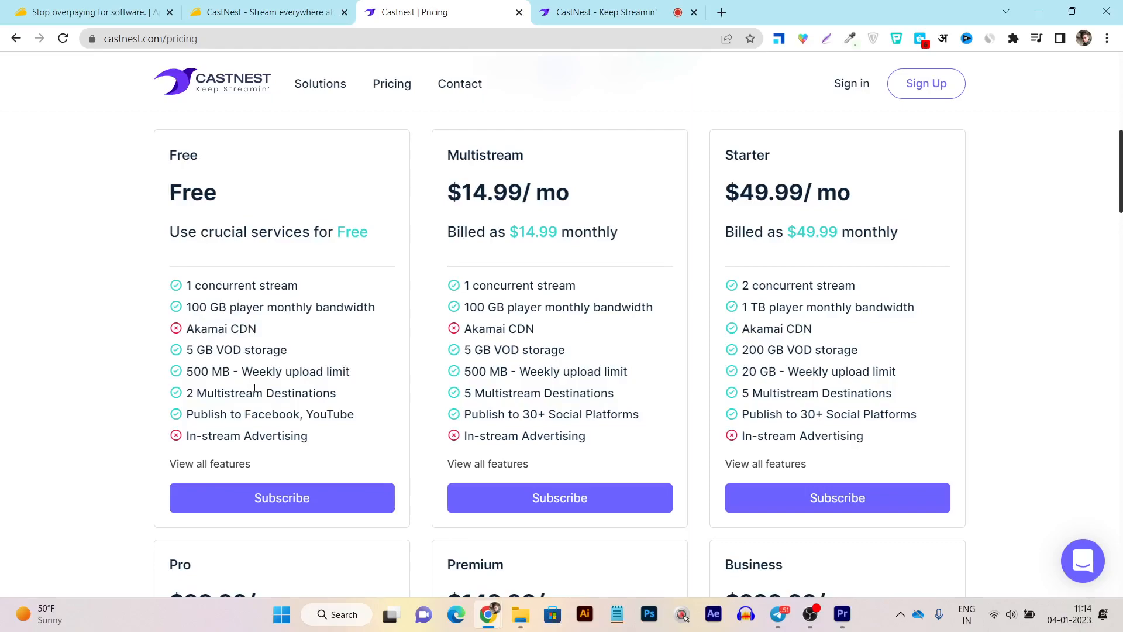
mouse_move(239, 388)
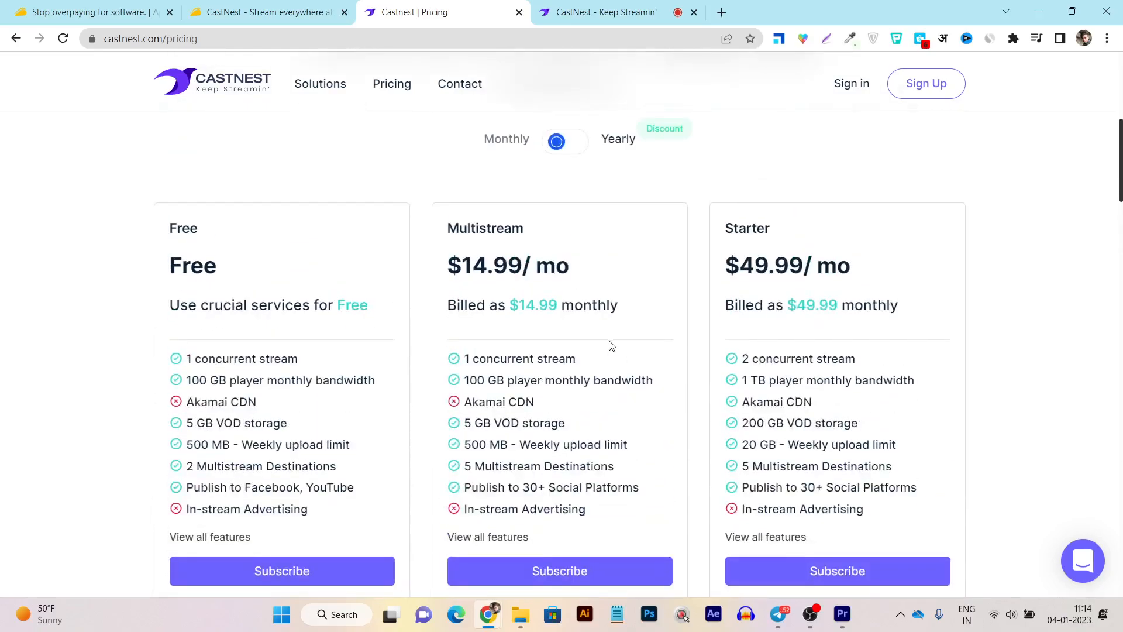
mouse_move(479, 323)
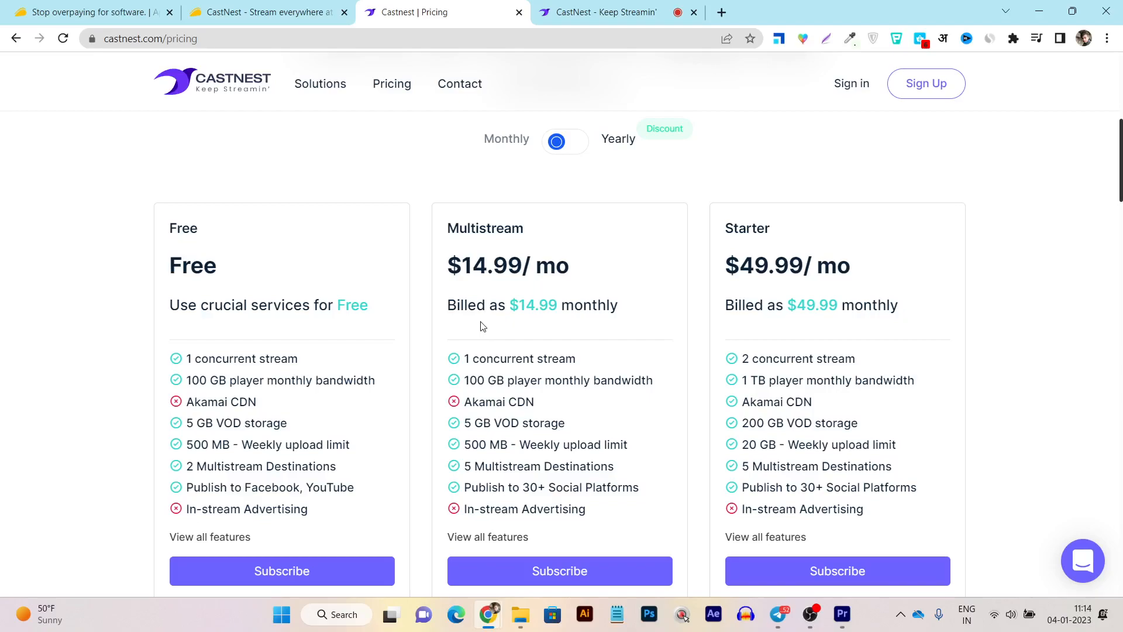
mouse_move(229, 99)
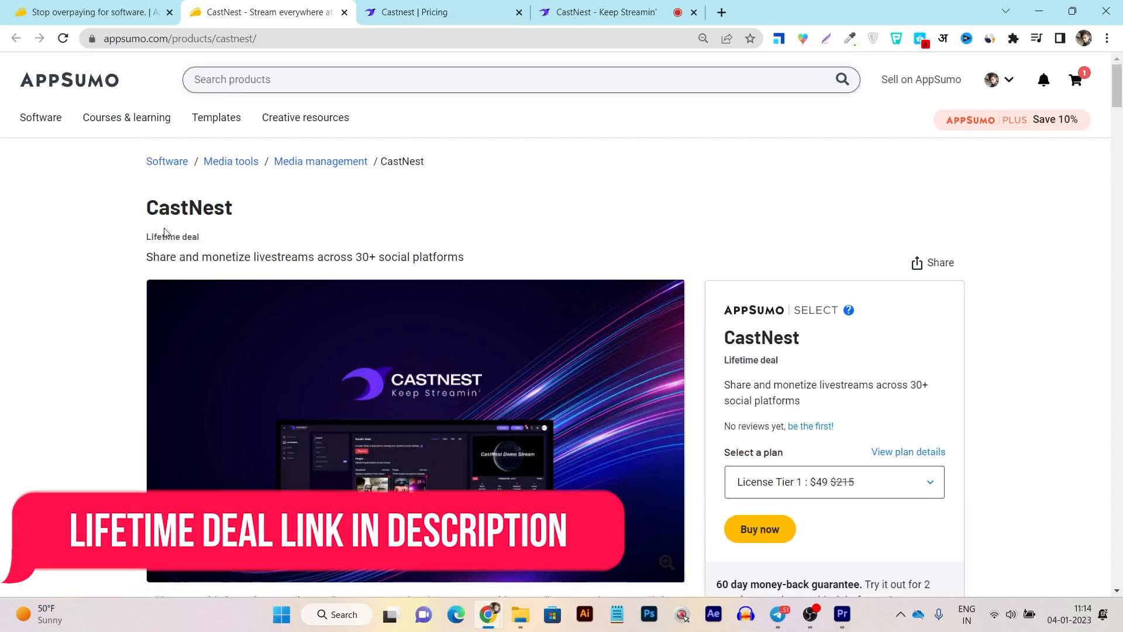
- Scroll the AppSumo CastNest deal page showing License Tier 1 at $49 instead of $215
scroll(down, 3)
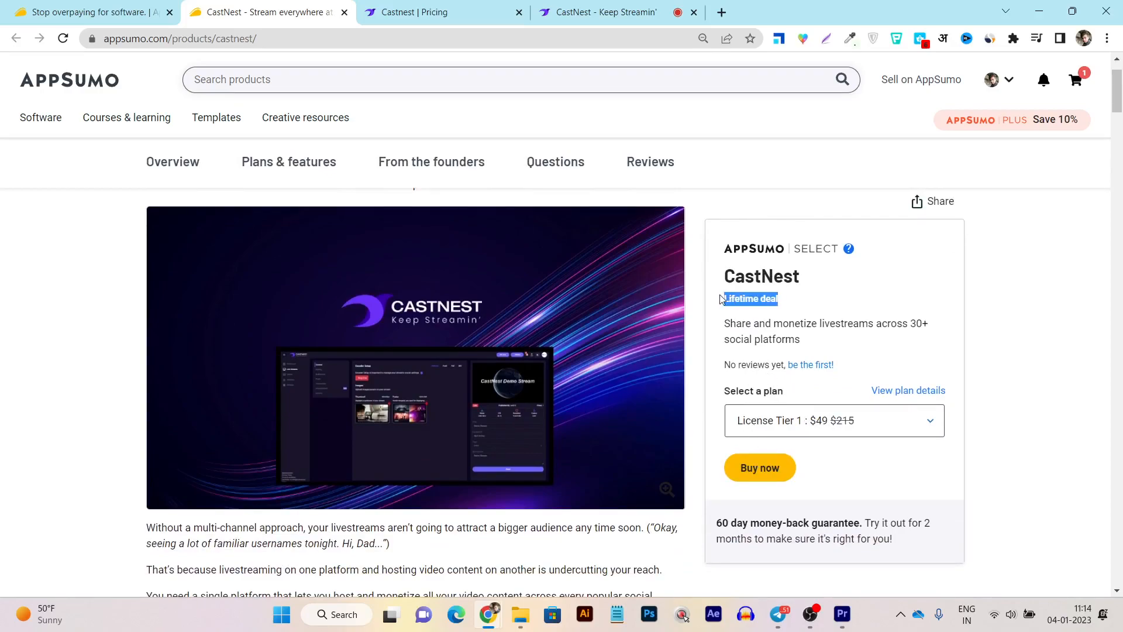
scroll(down, 3)
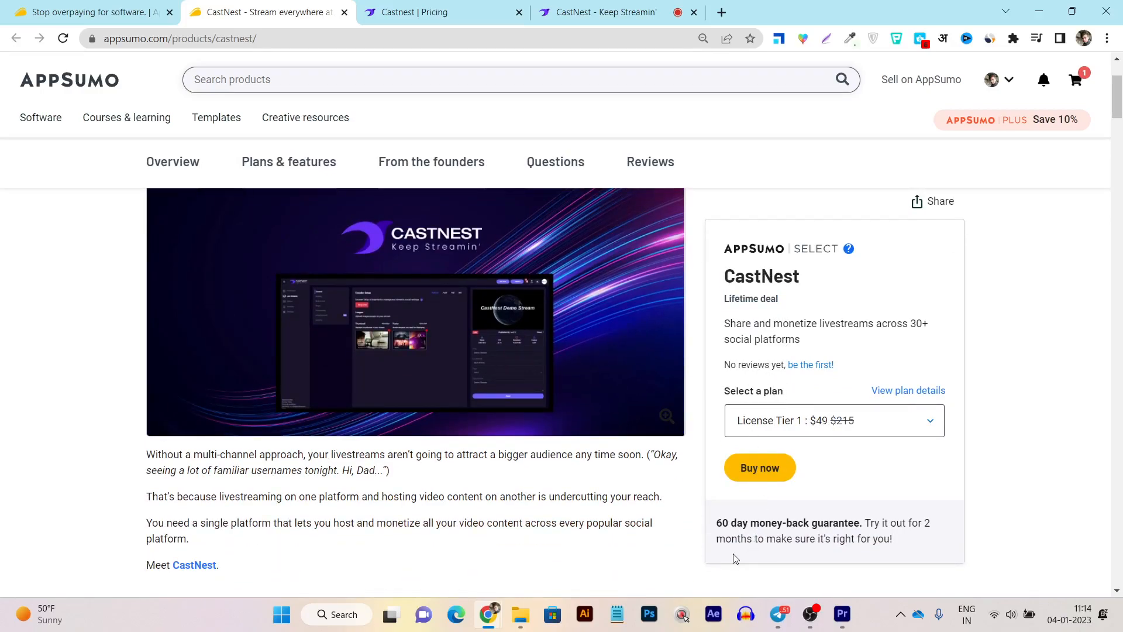
- Browse the Plans & features section with the deal terms and included features
click(289, 161)
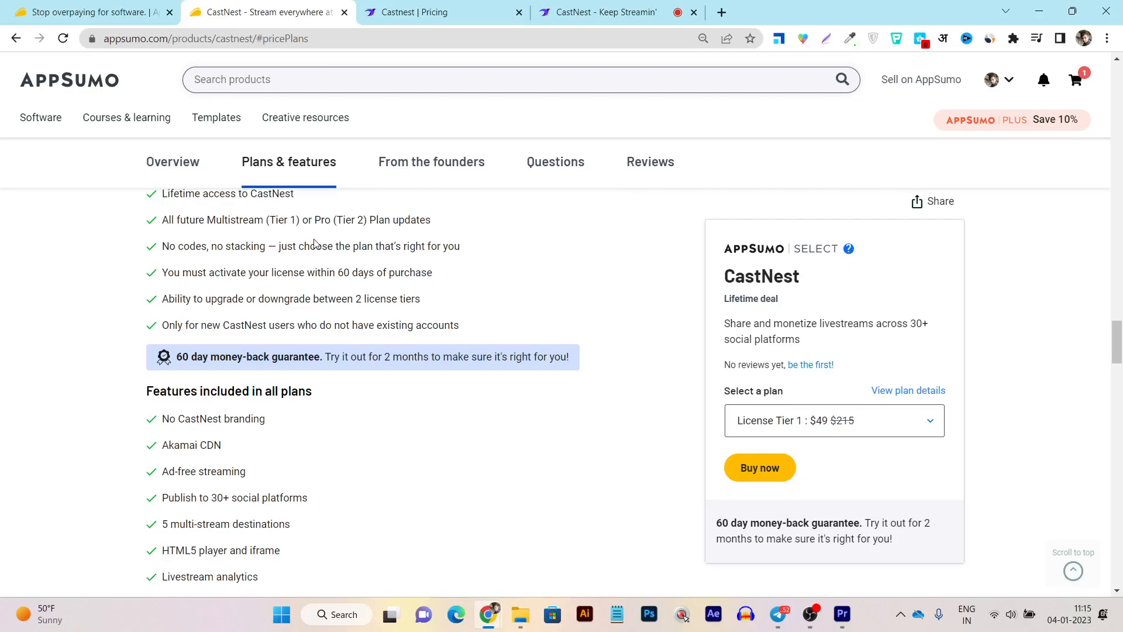
double_click(235, 220)
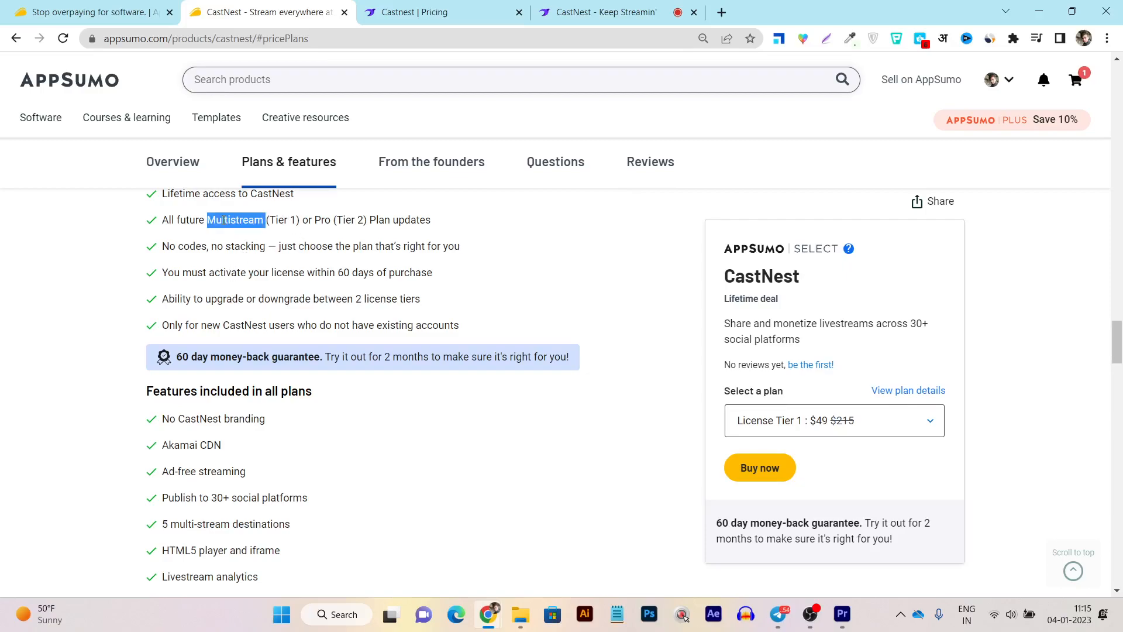
scroll(down, 3)
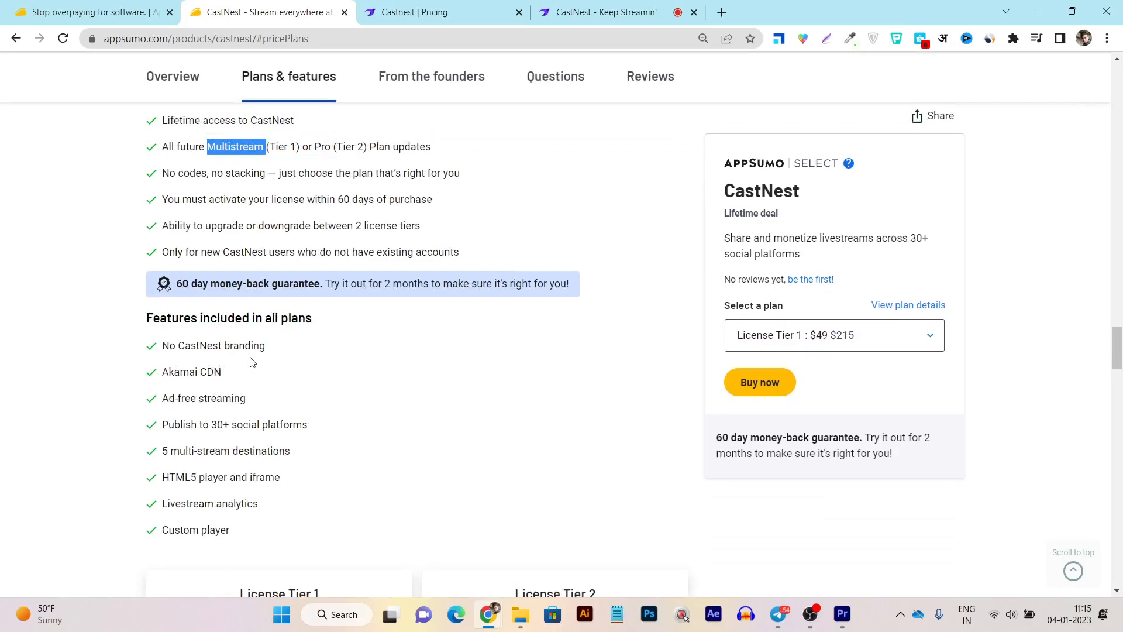
scroll(down, 3)
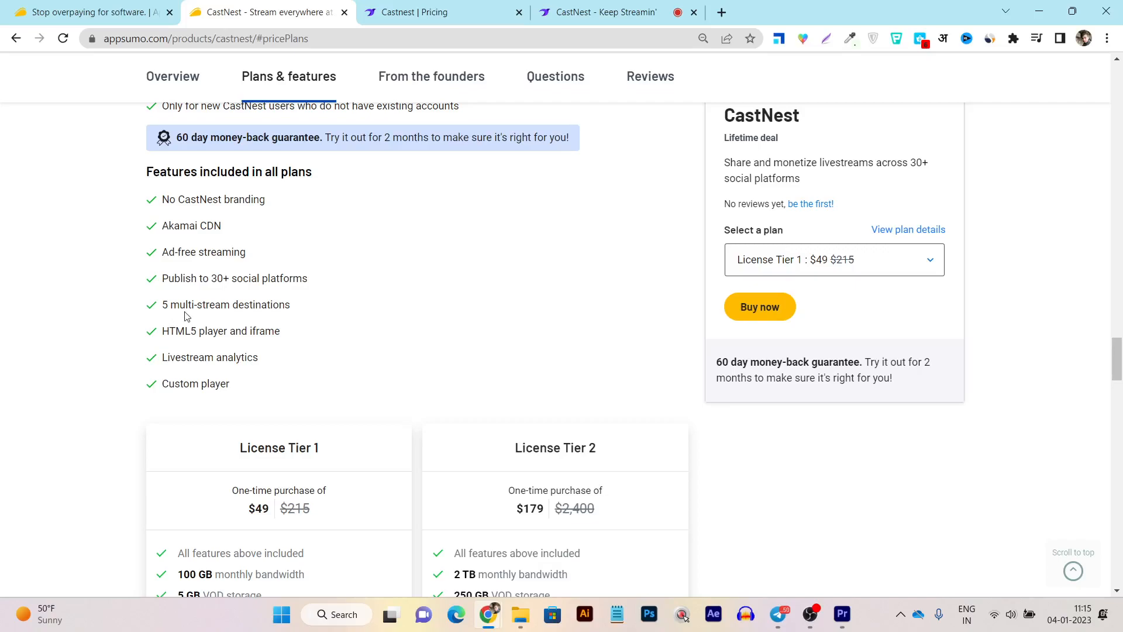
mouse_move(280, 318)
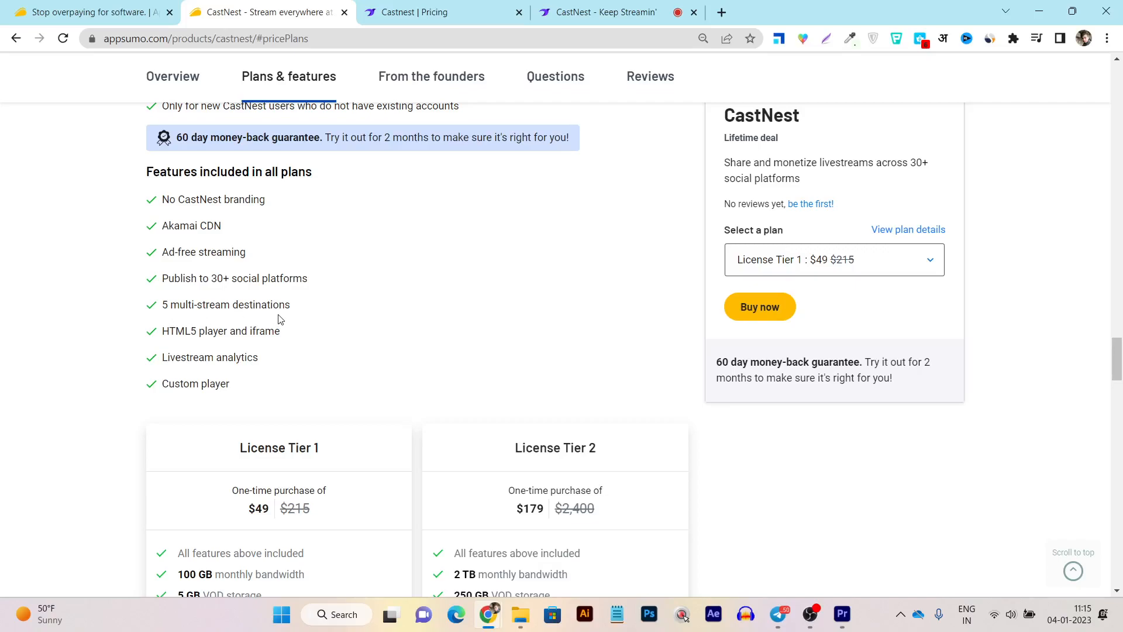
mouse_move(262, 337)
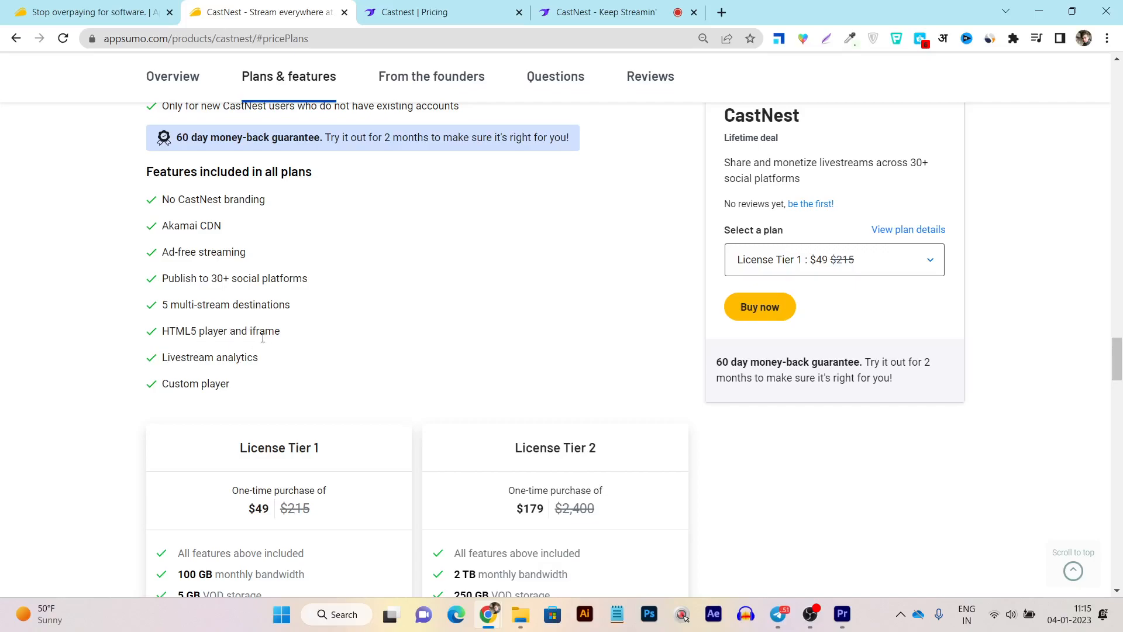
- Scroll to the License Tier 1 (100 GB) and Tier 2 (2 TB) limit cards
scroll(down, 3)
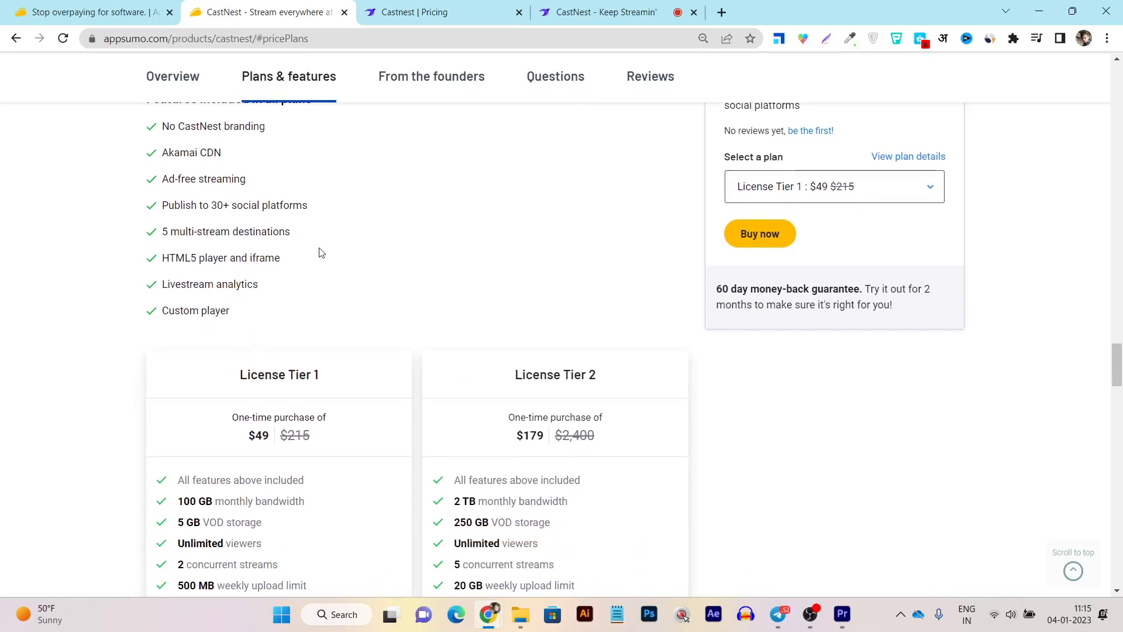
scroll(down, 3)
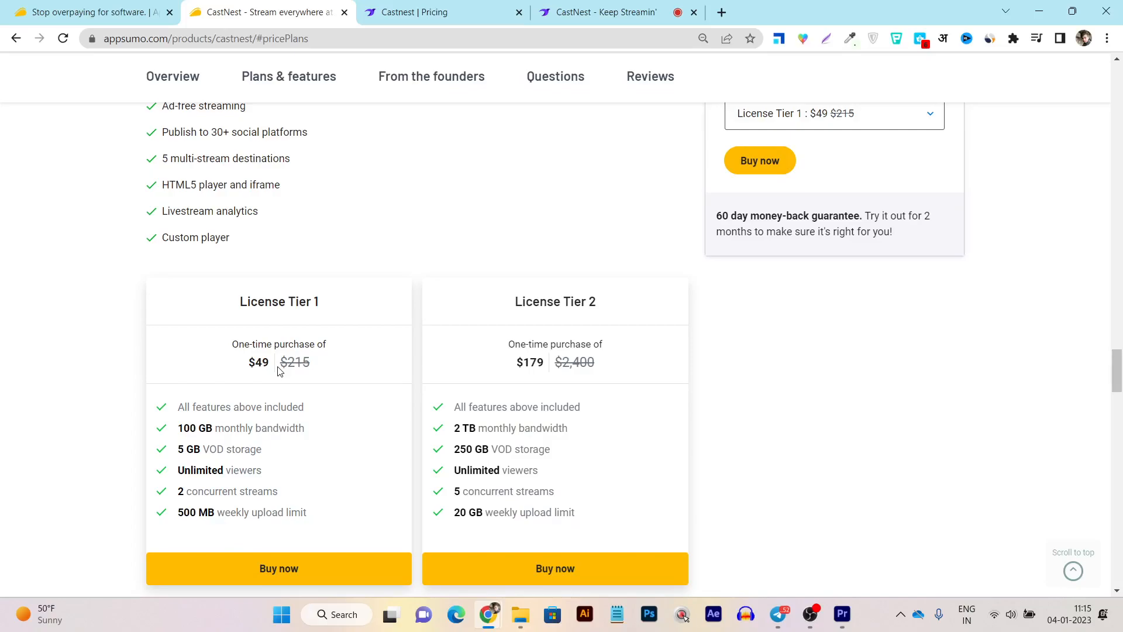
mouse_move(265, 380)
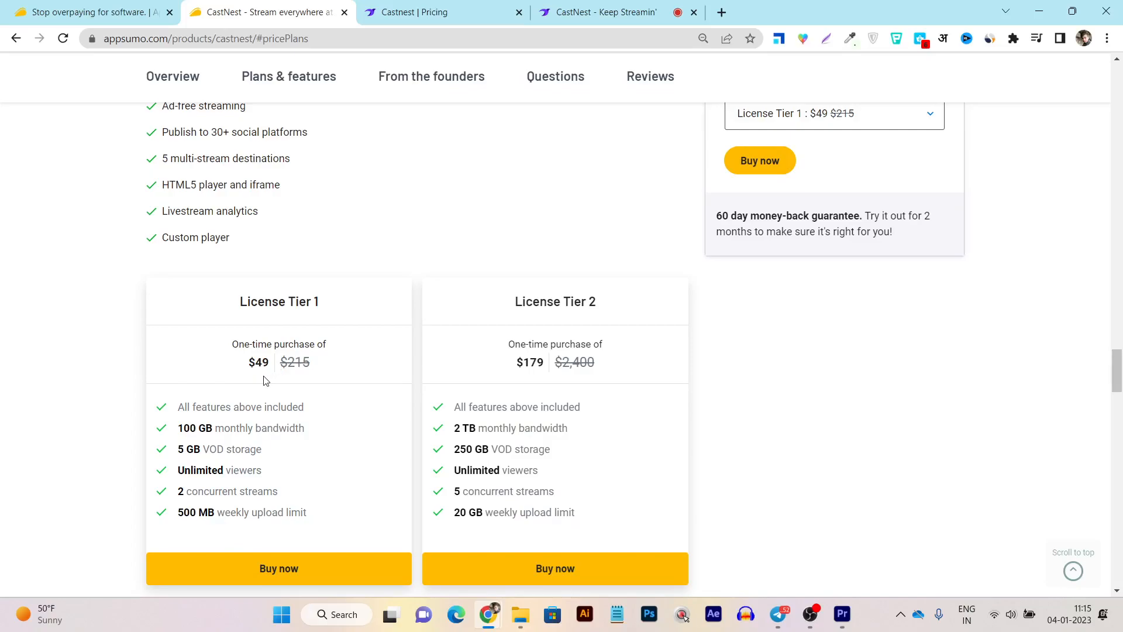
mouse_move(182, 441)
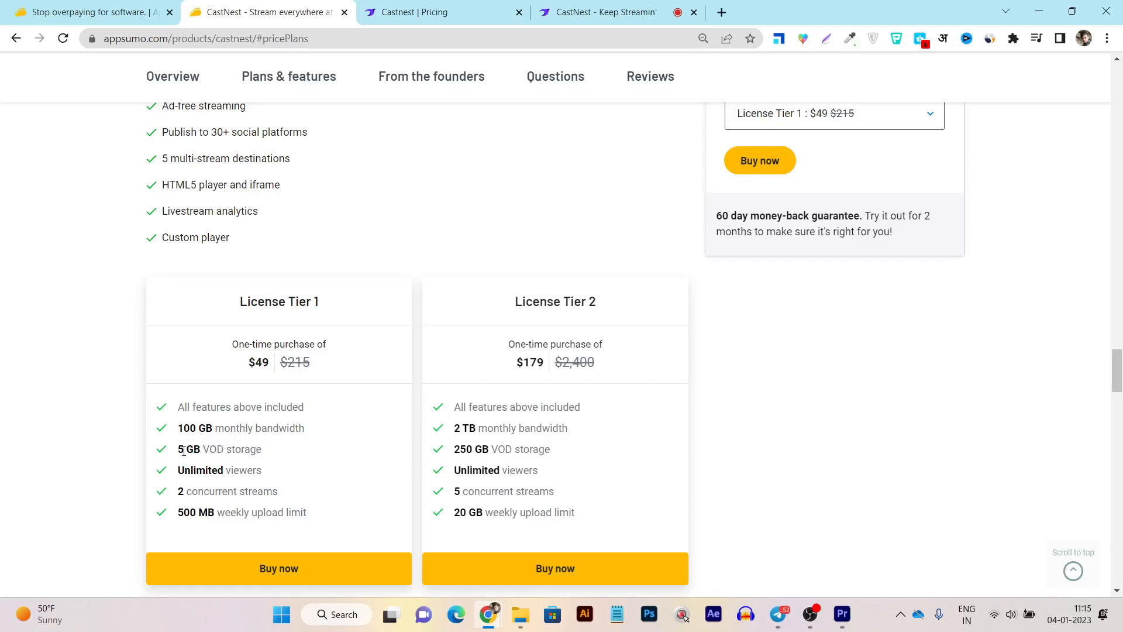
mouse_move(243, 471)
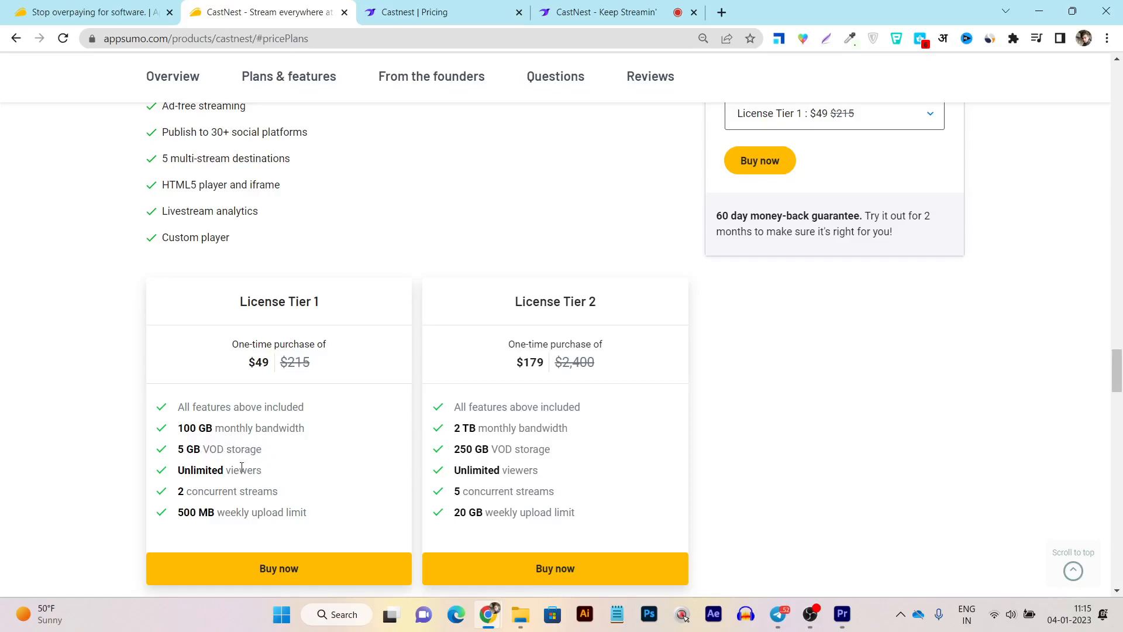
scroll(down, 3)
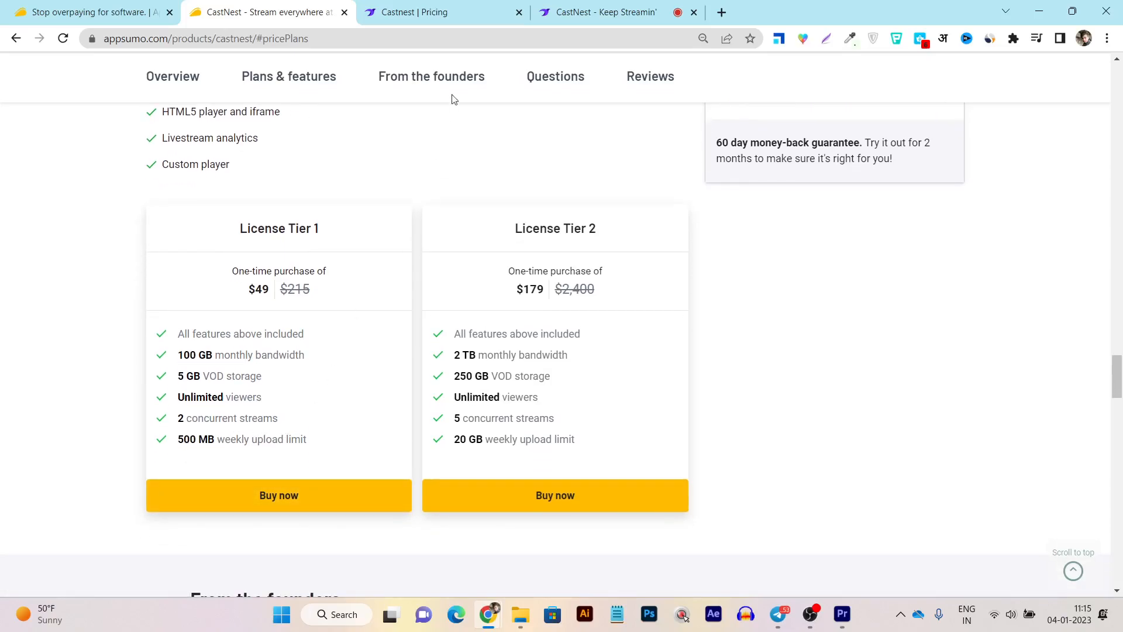
click(604, 12)
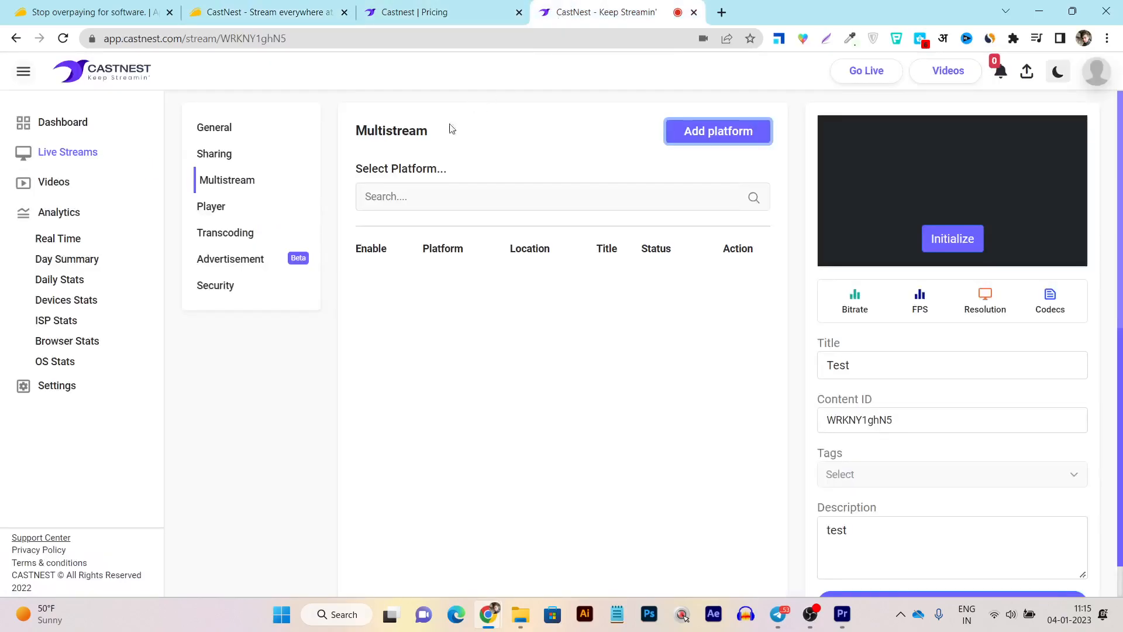
click(442, 12)
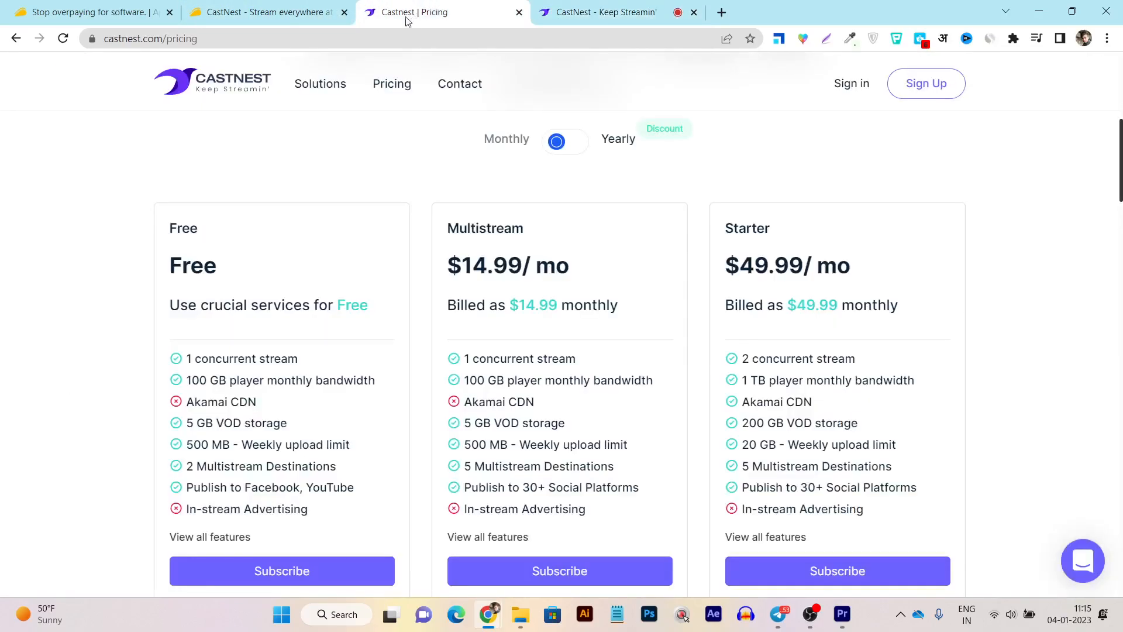
click(267, 12)
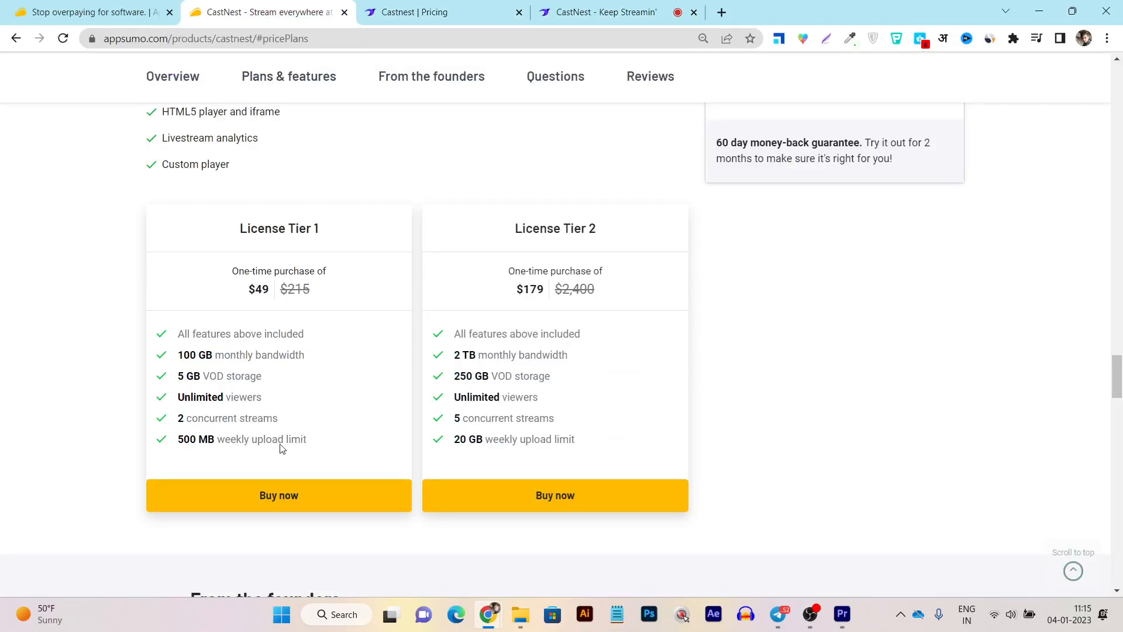
mouse_move(443, 371)
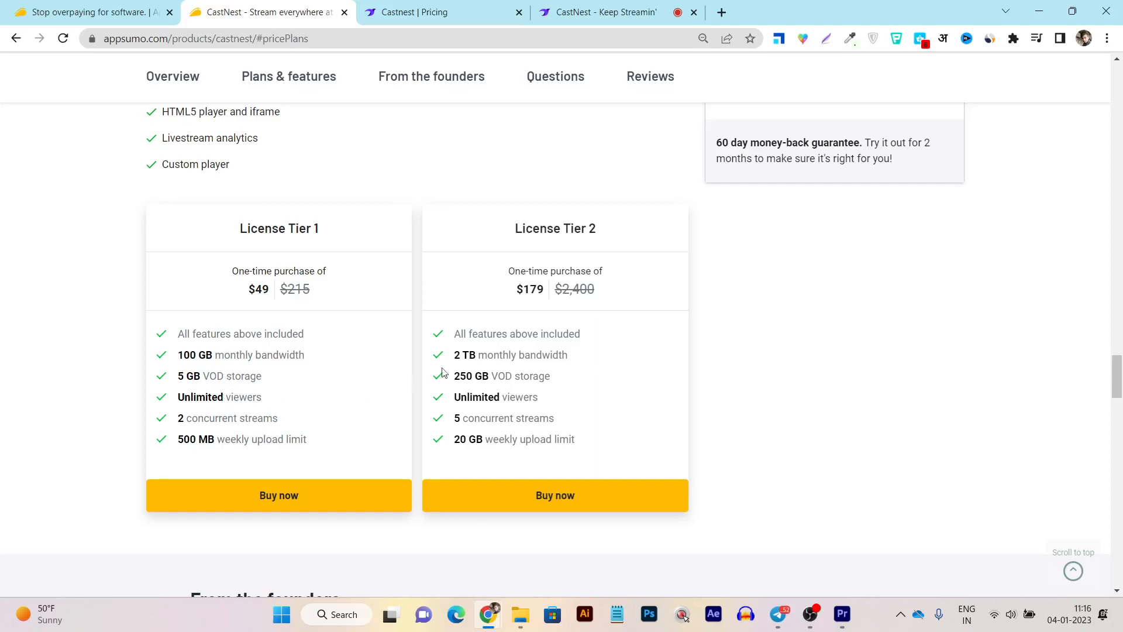
mouse_move(620, 331)
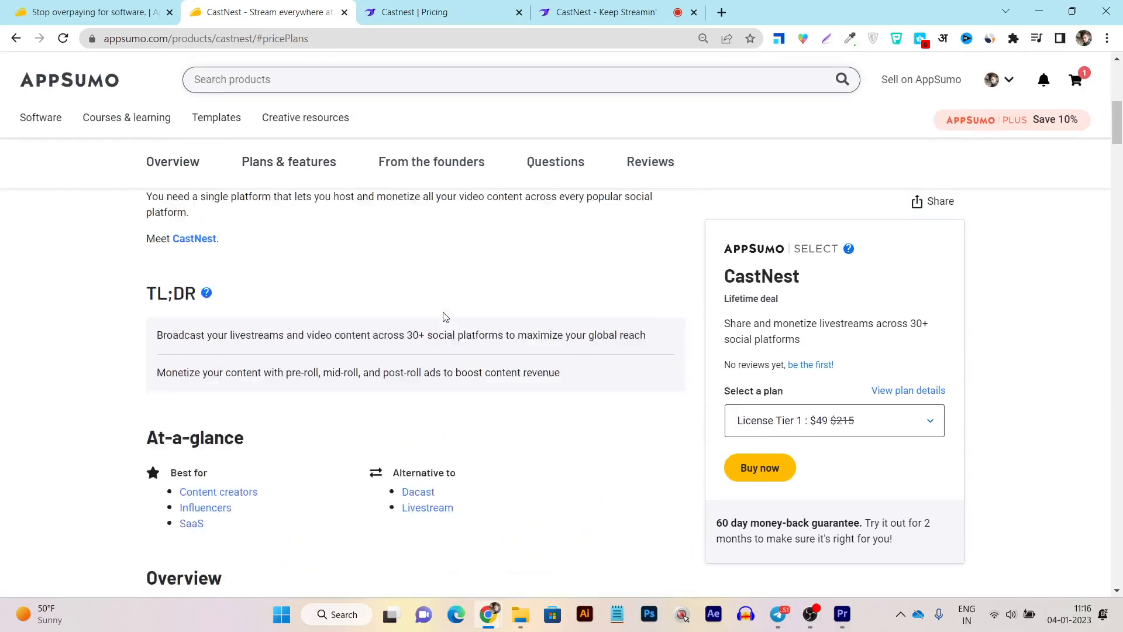
- Revisit the pricing page and the Castnest Dashboard with its Realtime chart, then return to the AppSumo deal
scroll(down, 3)
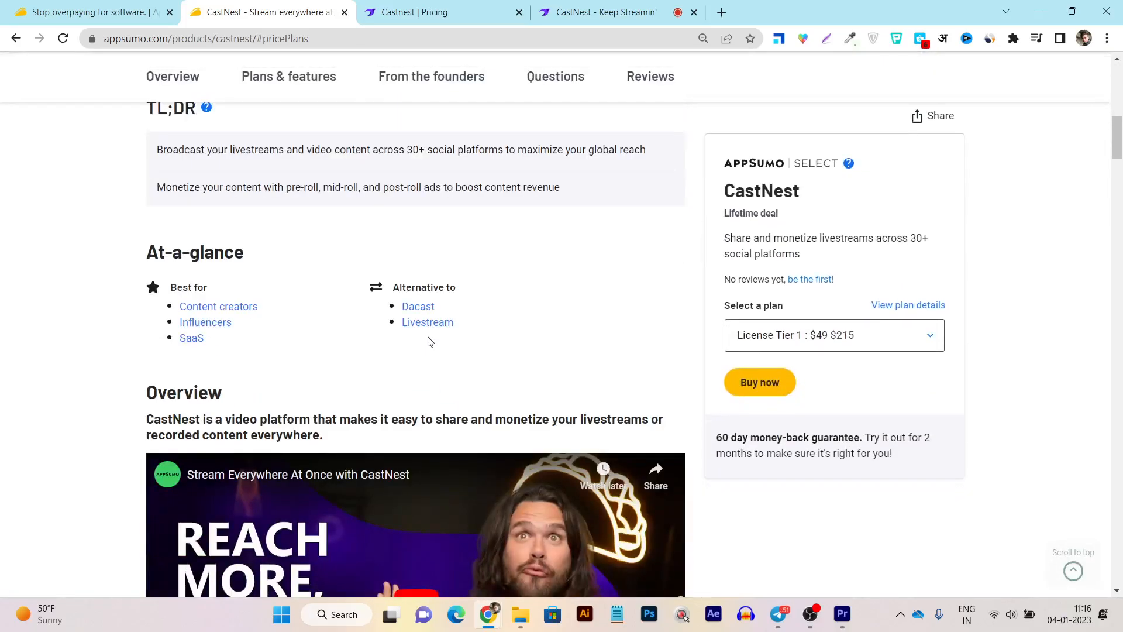
click(429, 12)
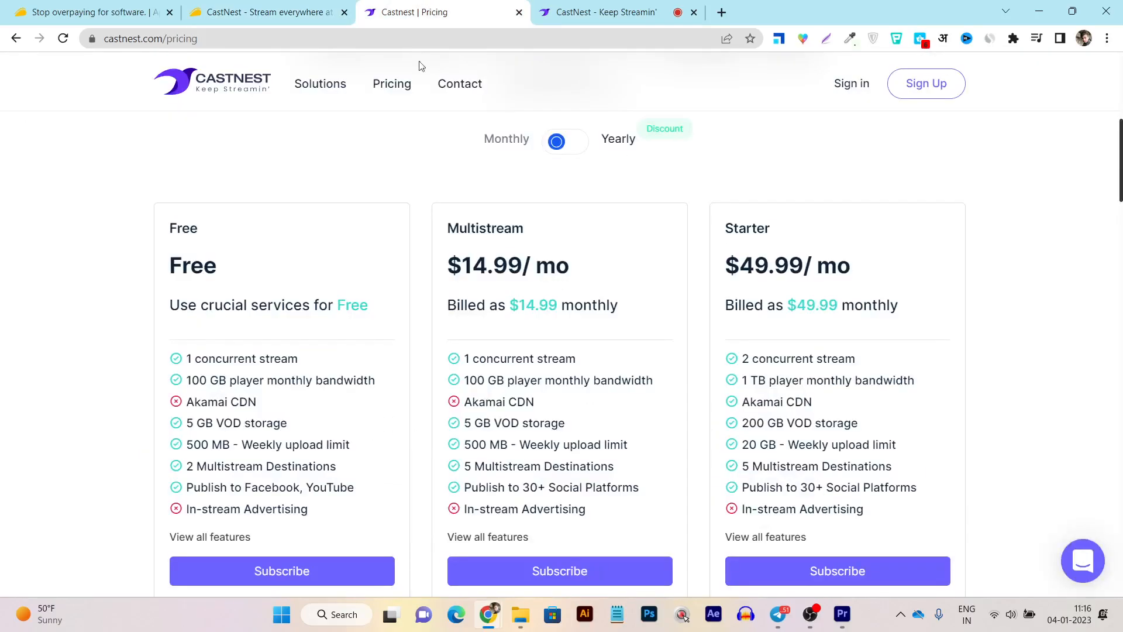
click(605, 11)
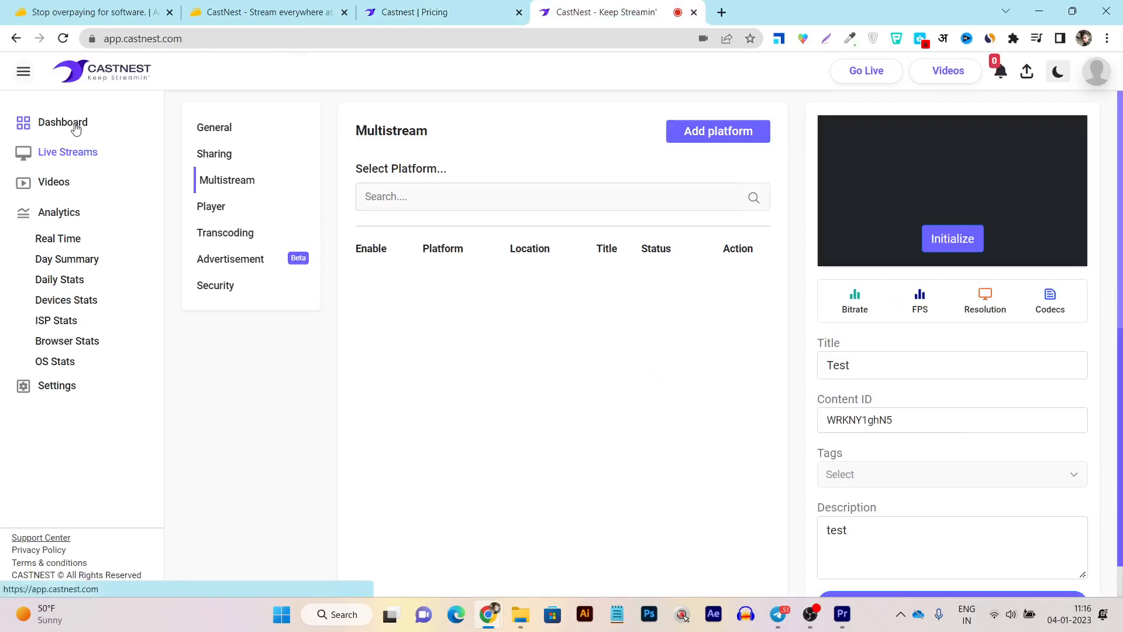
click(62, 122)
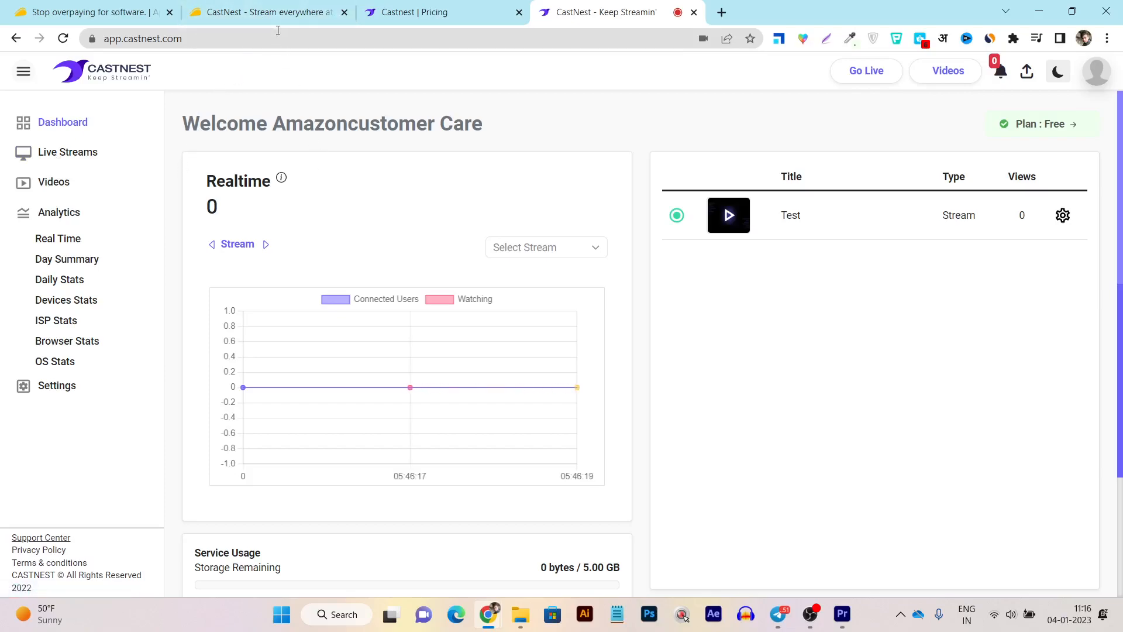
click(265, 12)
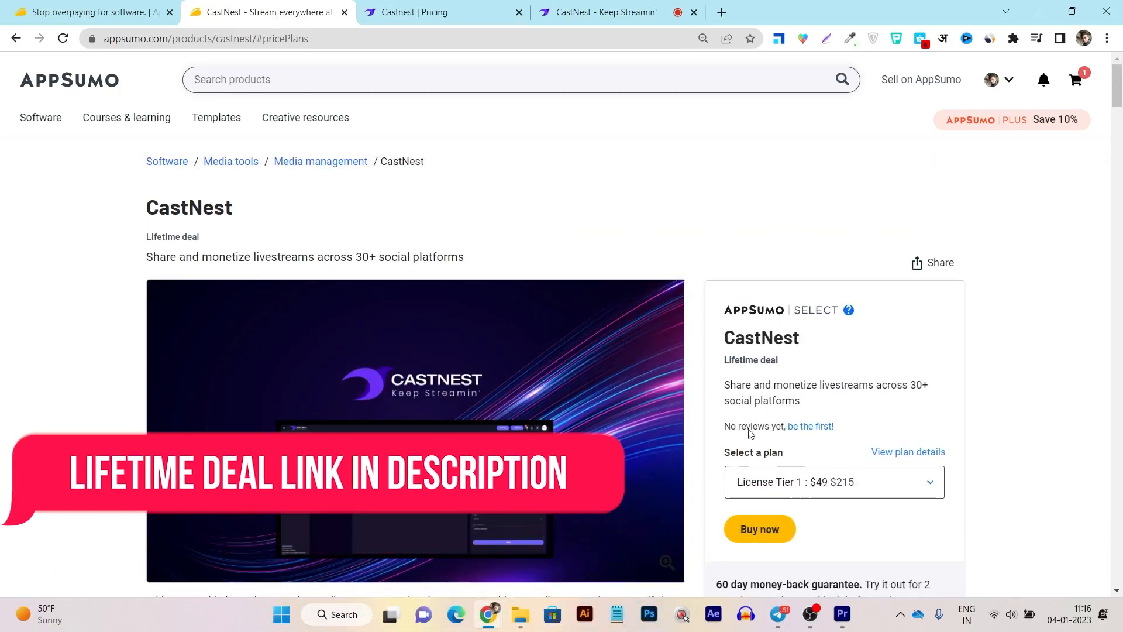
- Glance at Castnest pricing again, then jump to AppSumo's Plans & features deal terms
scroll(down, 3)
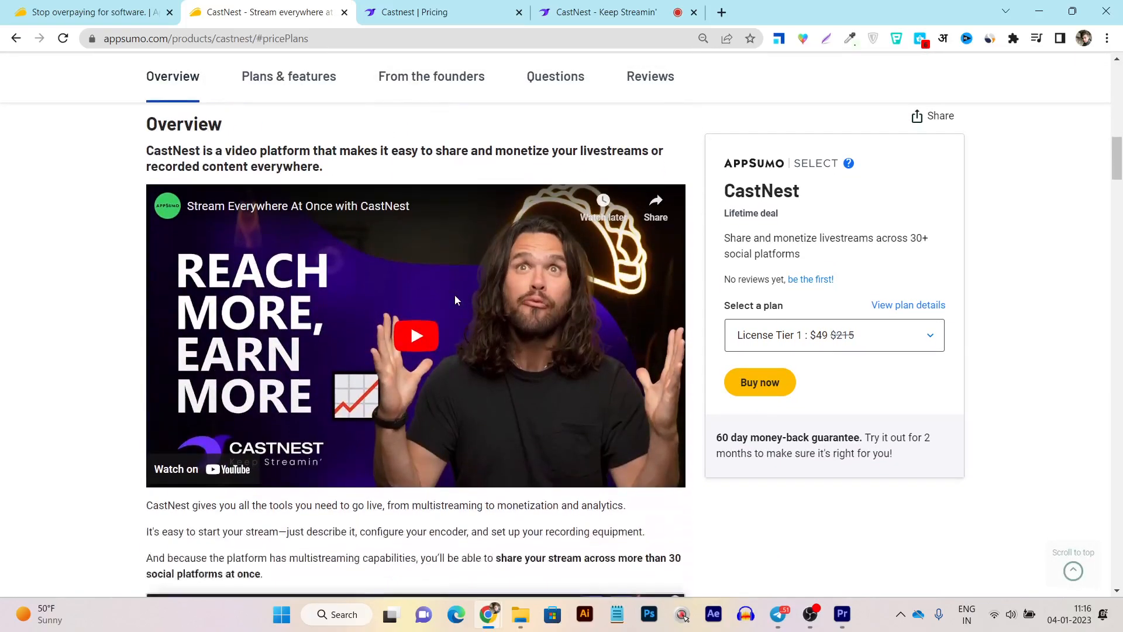
click(430, 11)
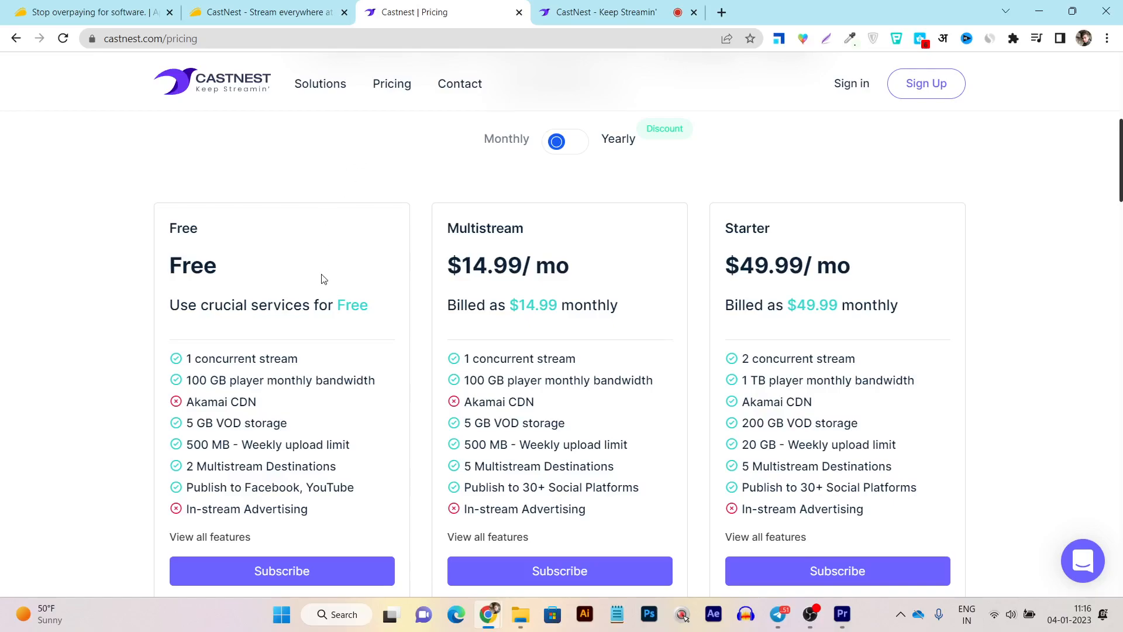
click(266, 11)
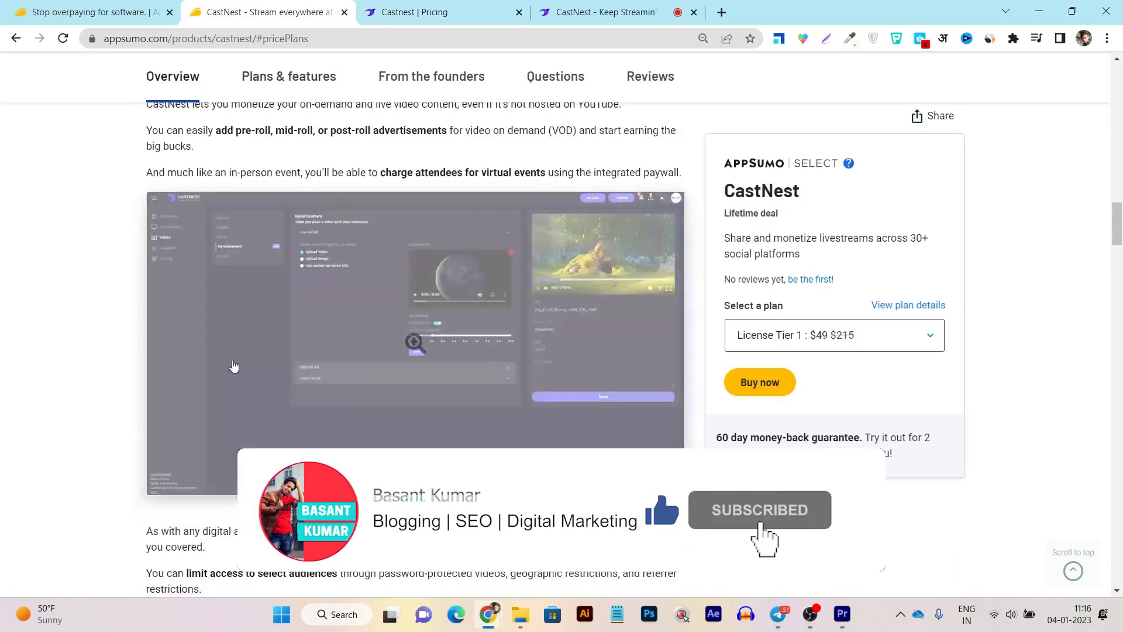
scroll(down, 3)
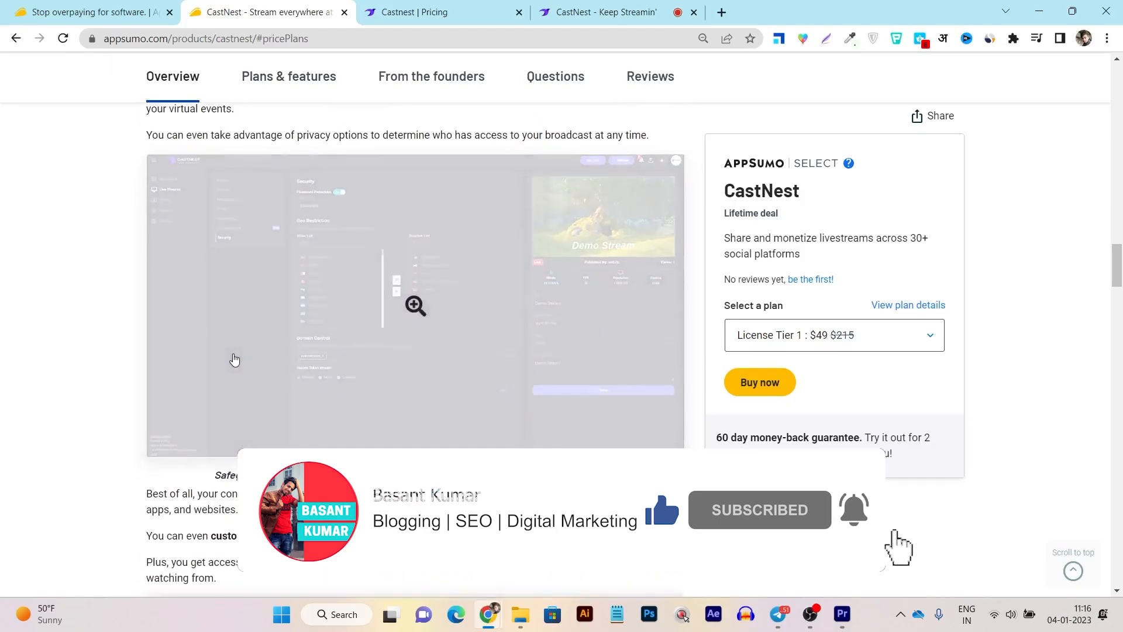
click(287, 77)
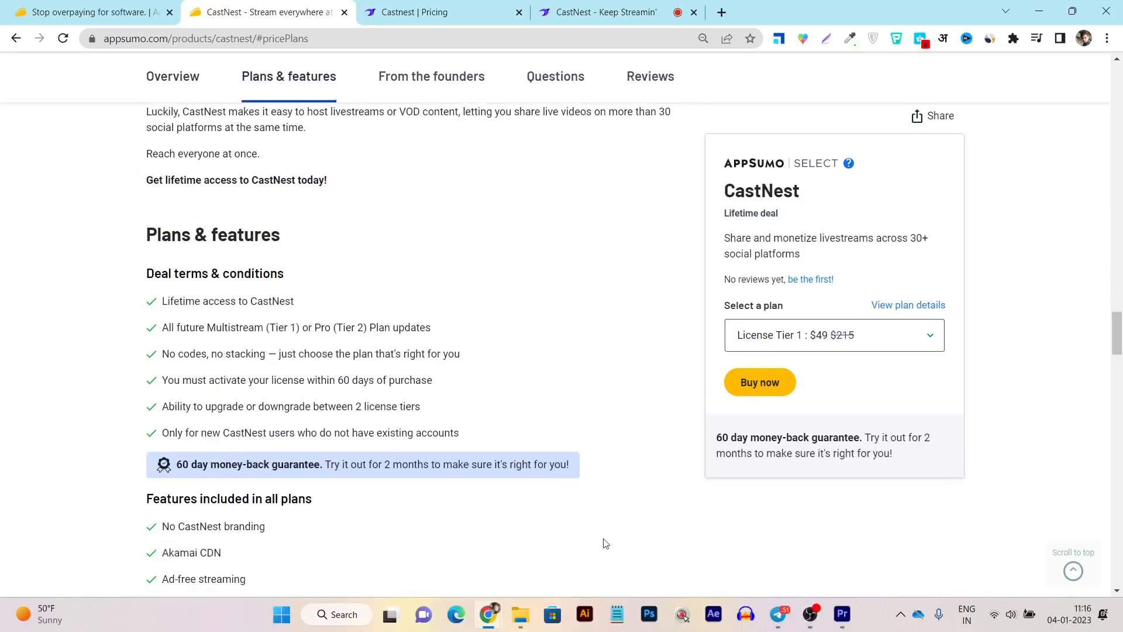